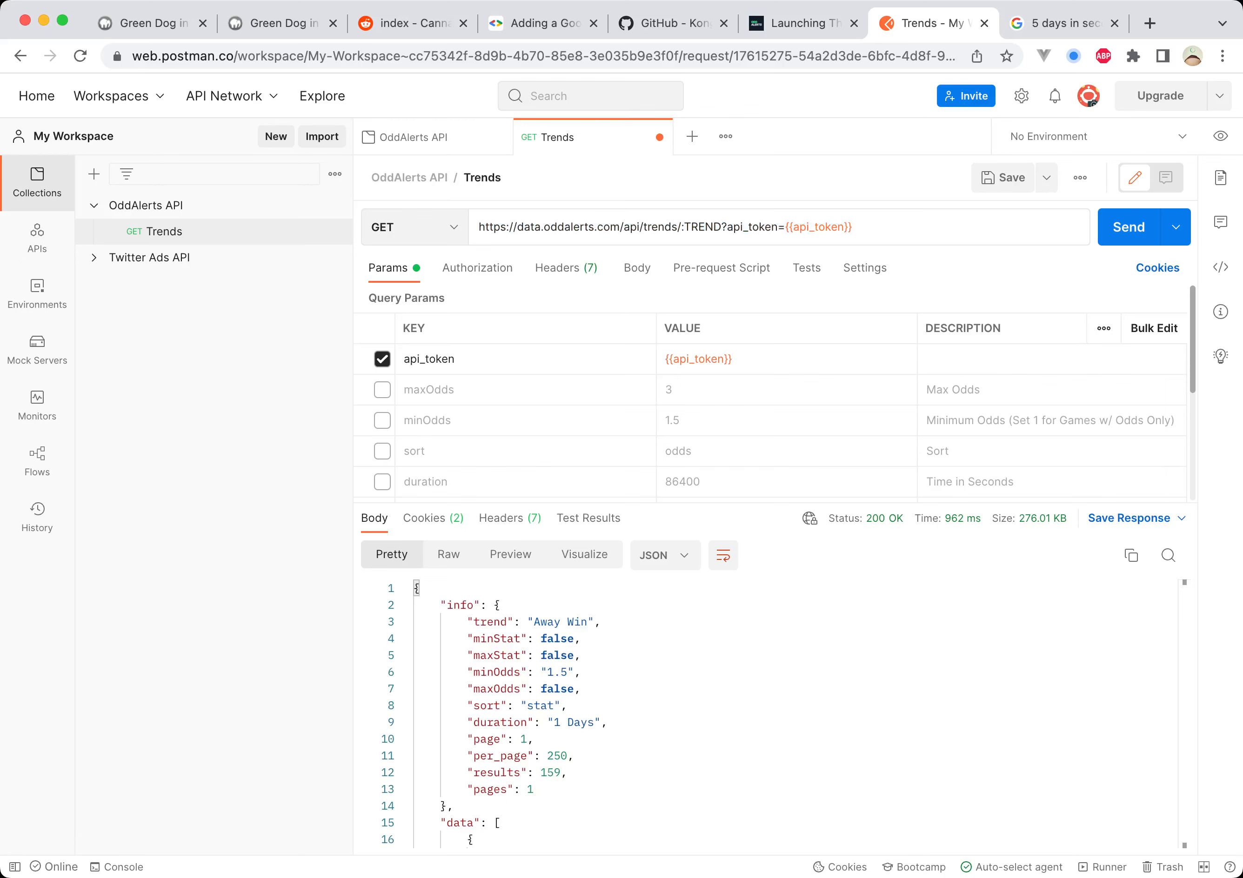
# Step: Replace the :TREND path segment with homeWin and fetch the Home Win trend results
pyautogui.moveTo(718, 227); pyautogui.dragTo(849, 227)
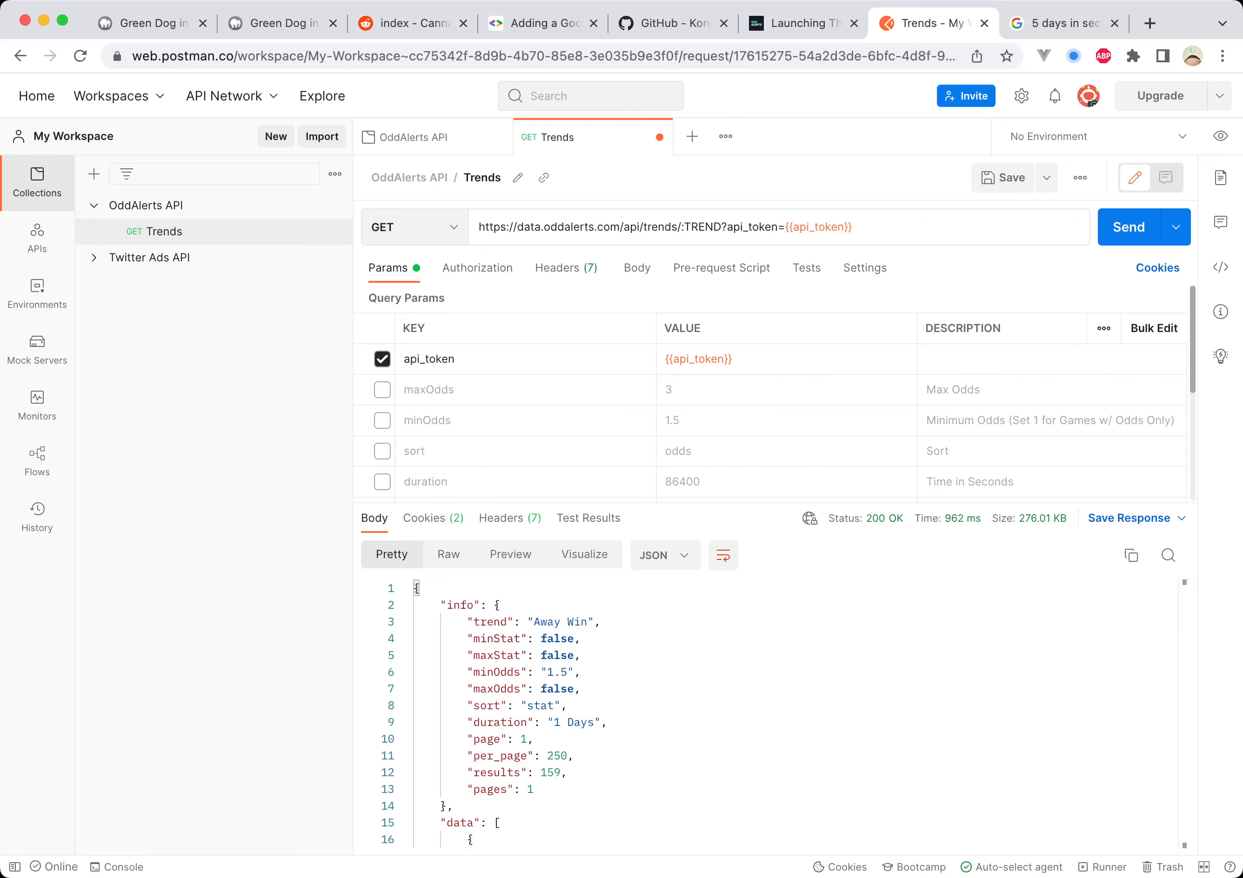
pyautogui.doubleClick(703, 227)
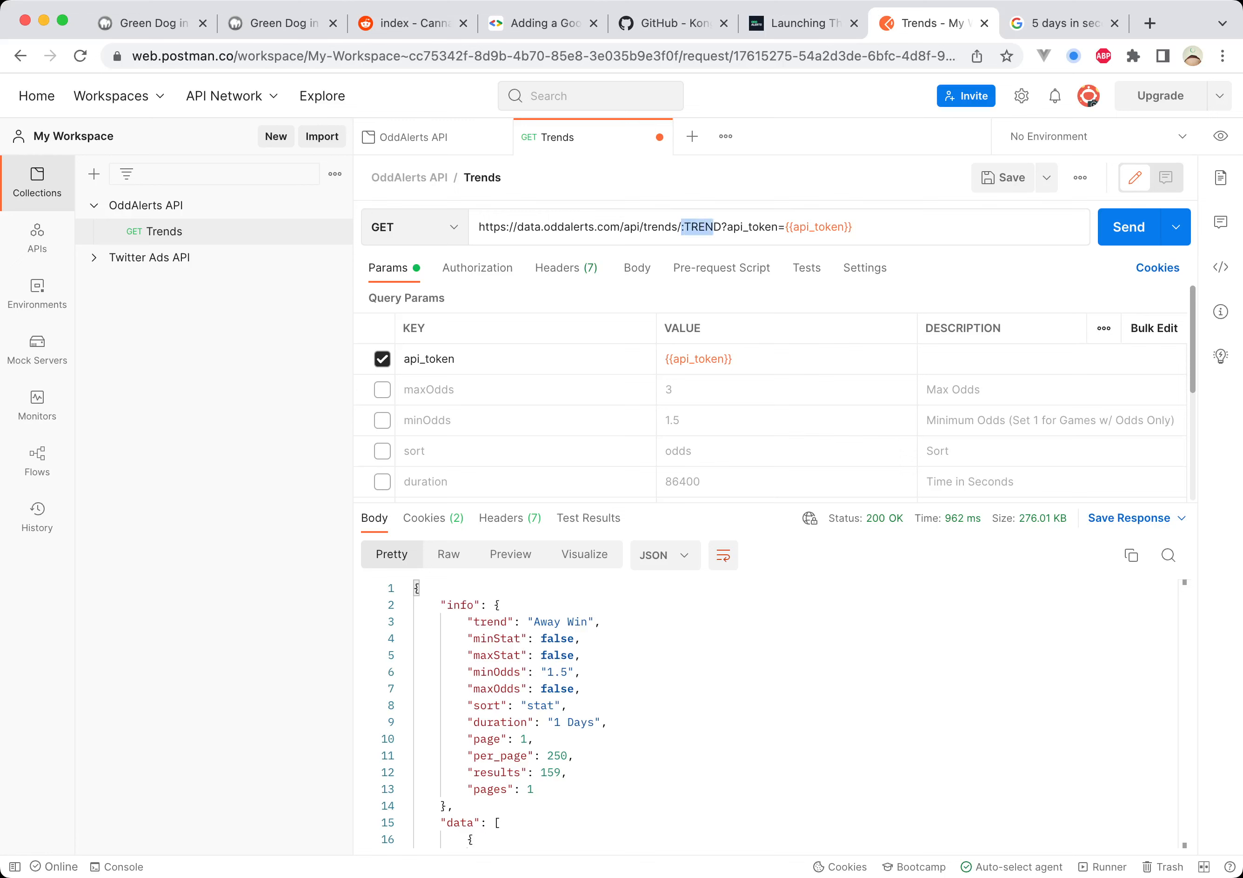
pyautogui.doubleClick(701, 227)
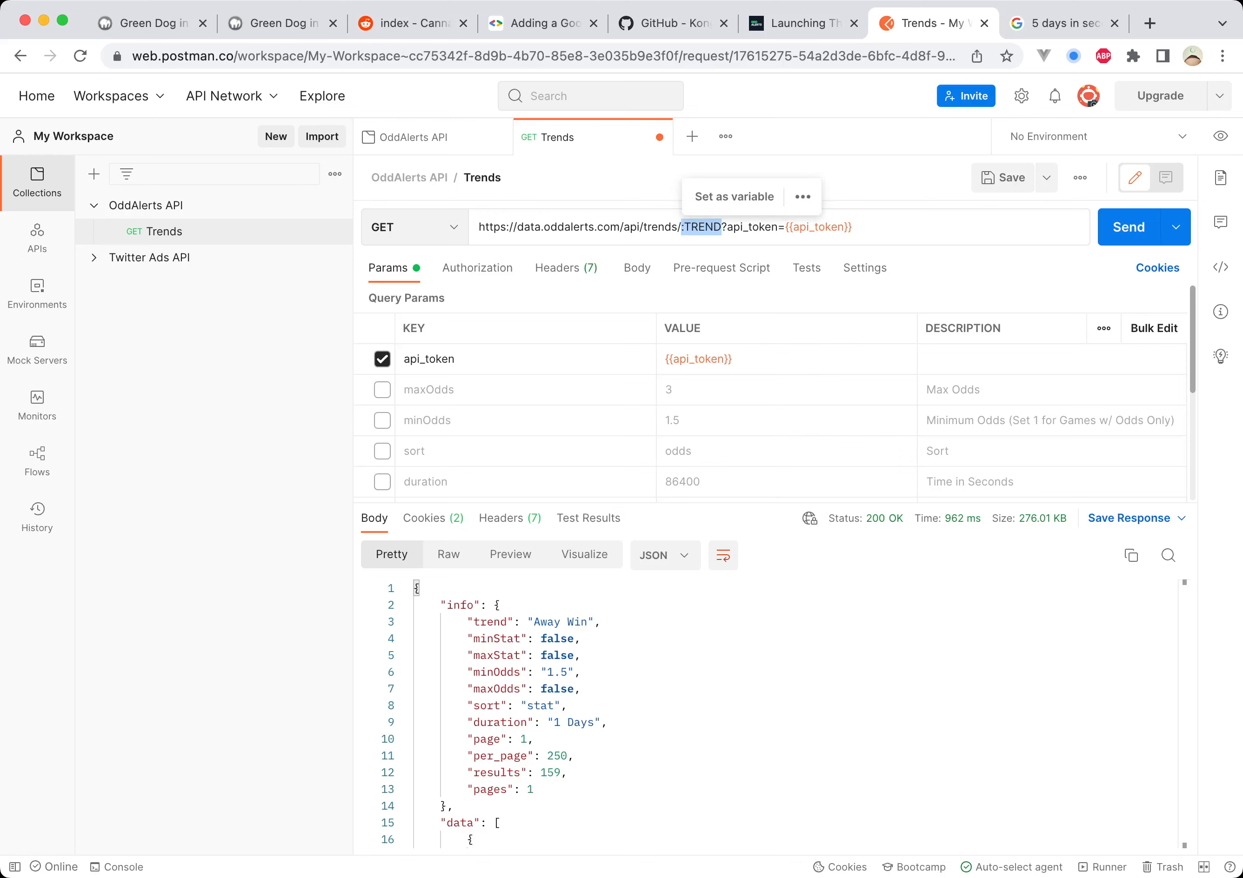
pyautogui.scroll(-3)
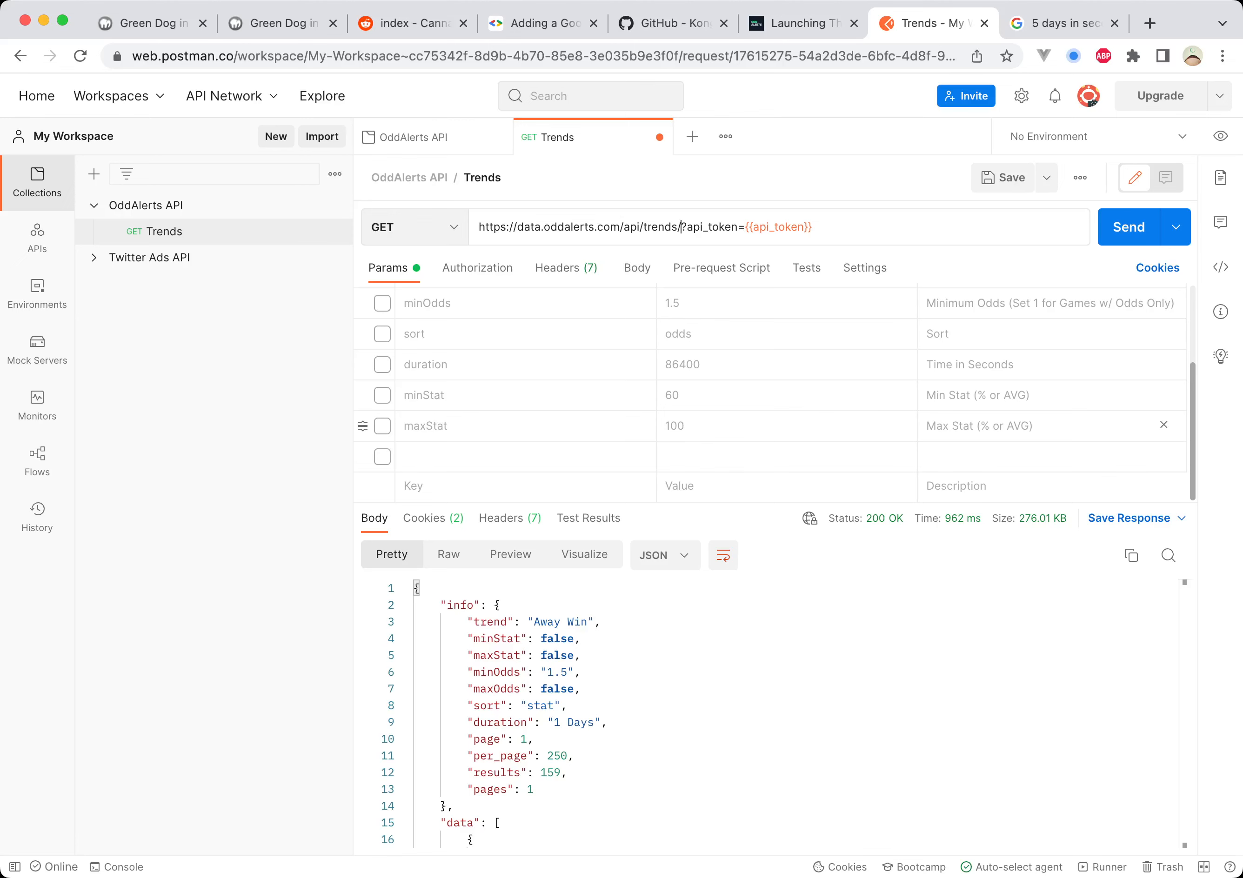
pyautogui.write('homeWin')
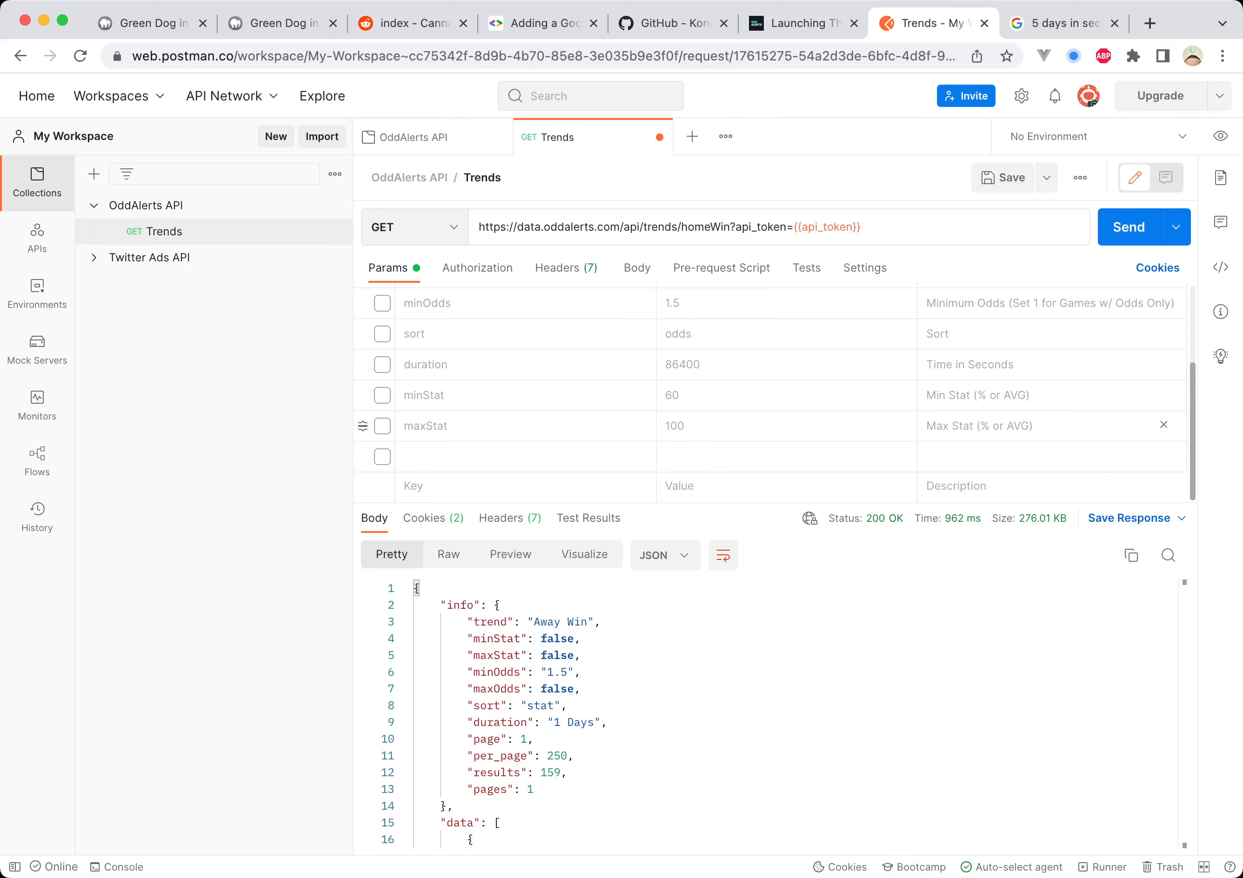
pyautogui.click(1129, 227)
pyautogui.write('draw')
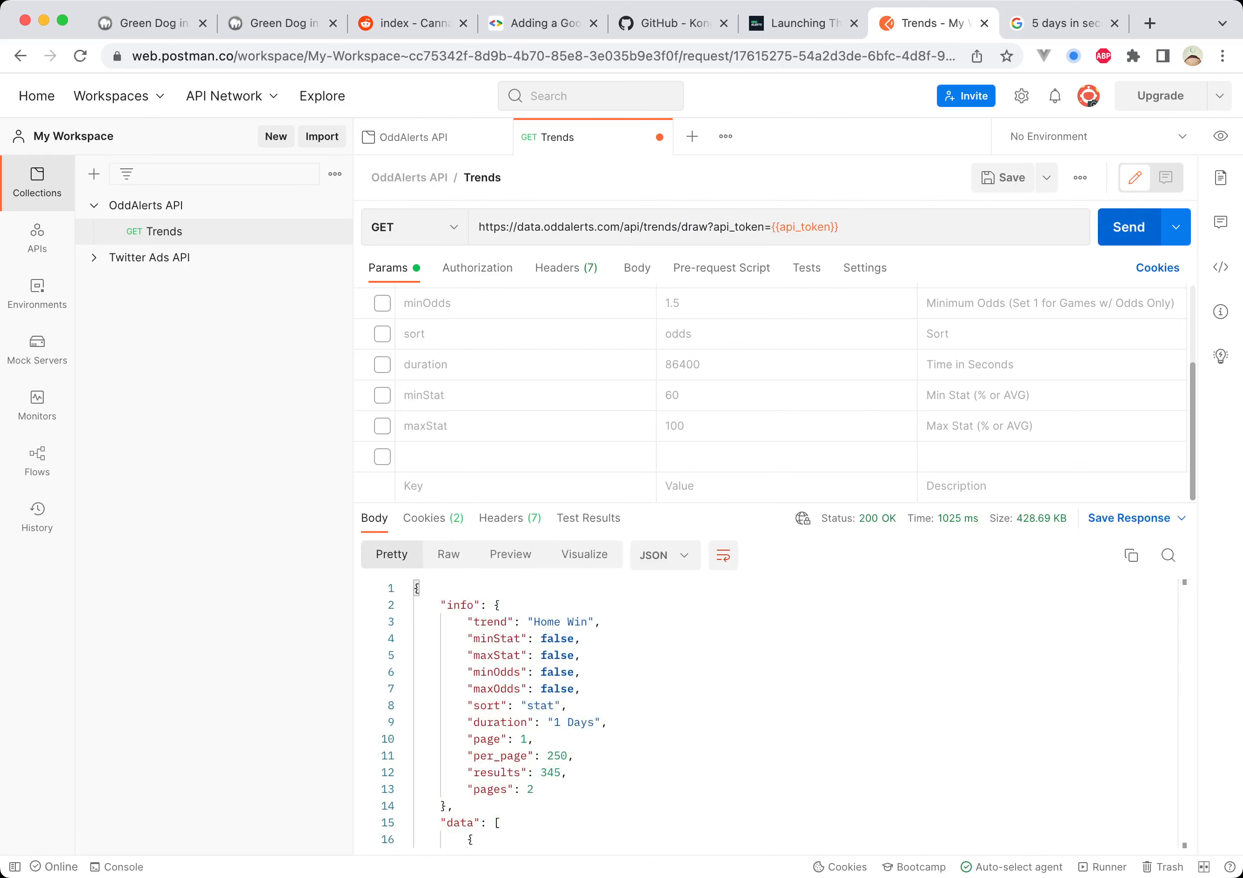
# Step: Fetch the draw trend, then restore the :TREND path variable in the URL
pyautogui.click(1129, 227)
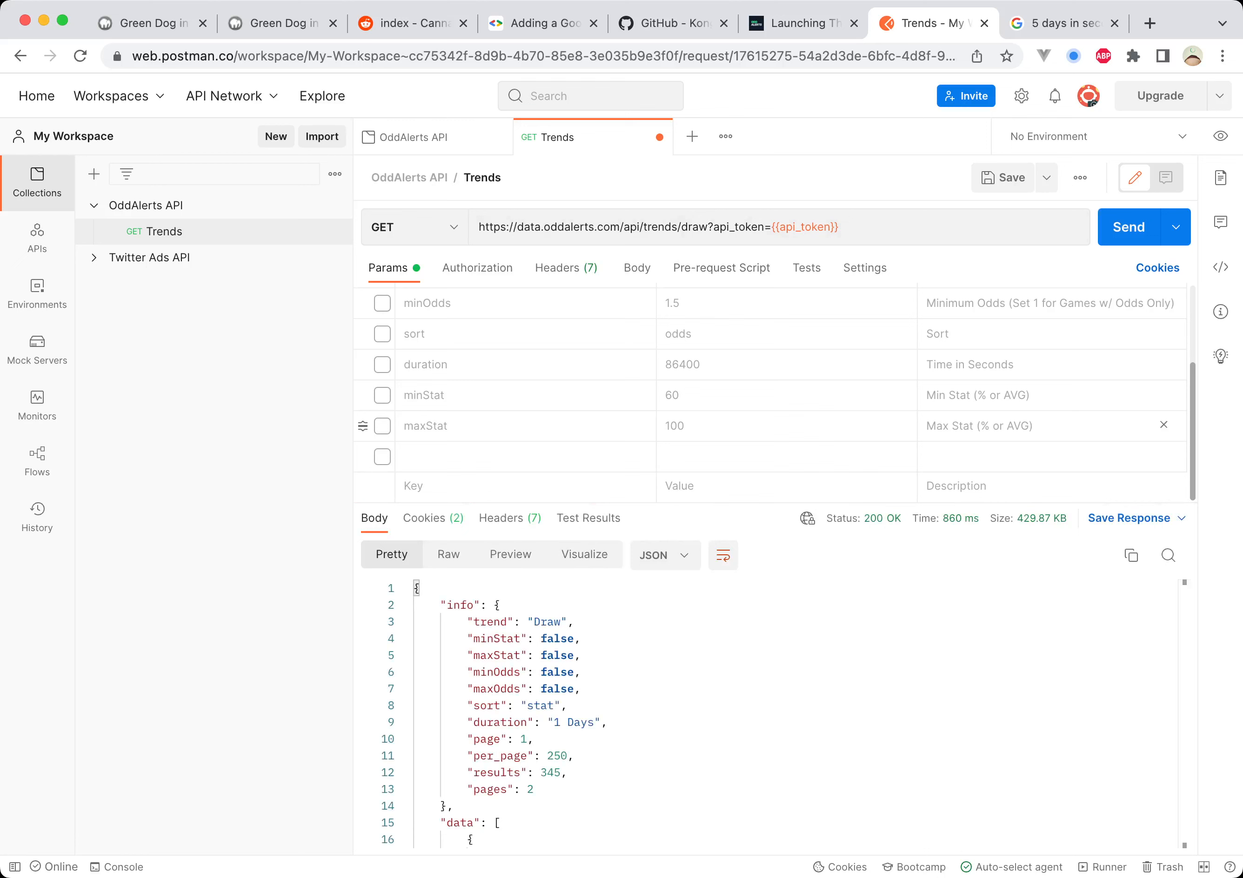
pyautogui.moveTo(435, 605); pyautogui.dragTo(548, 672)
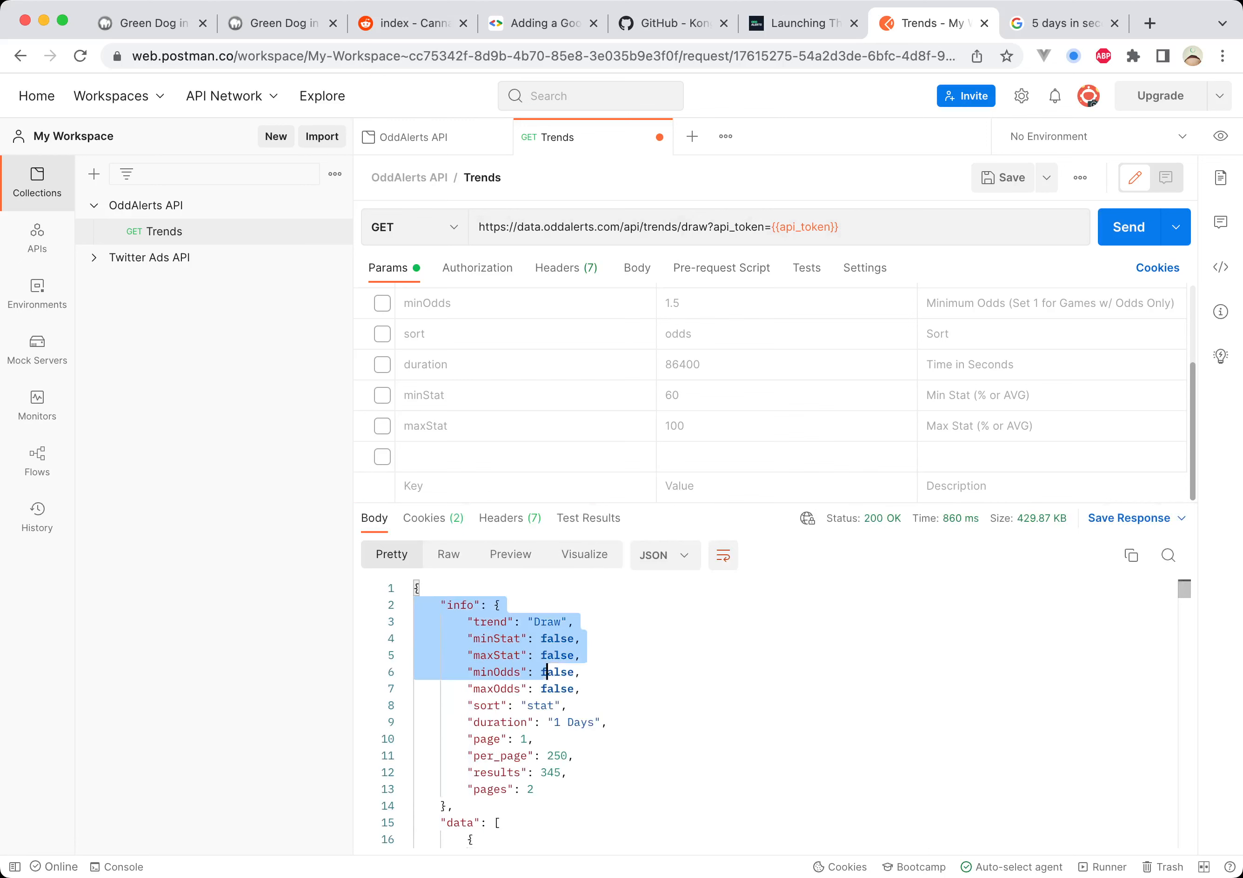
pyautogui.doubleClick(695, 227)
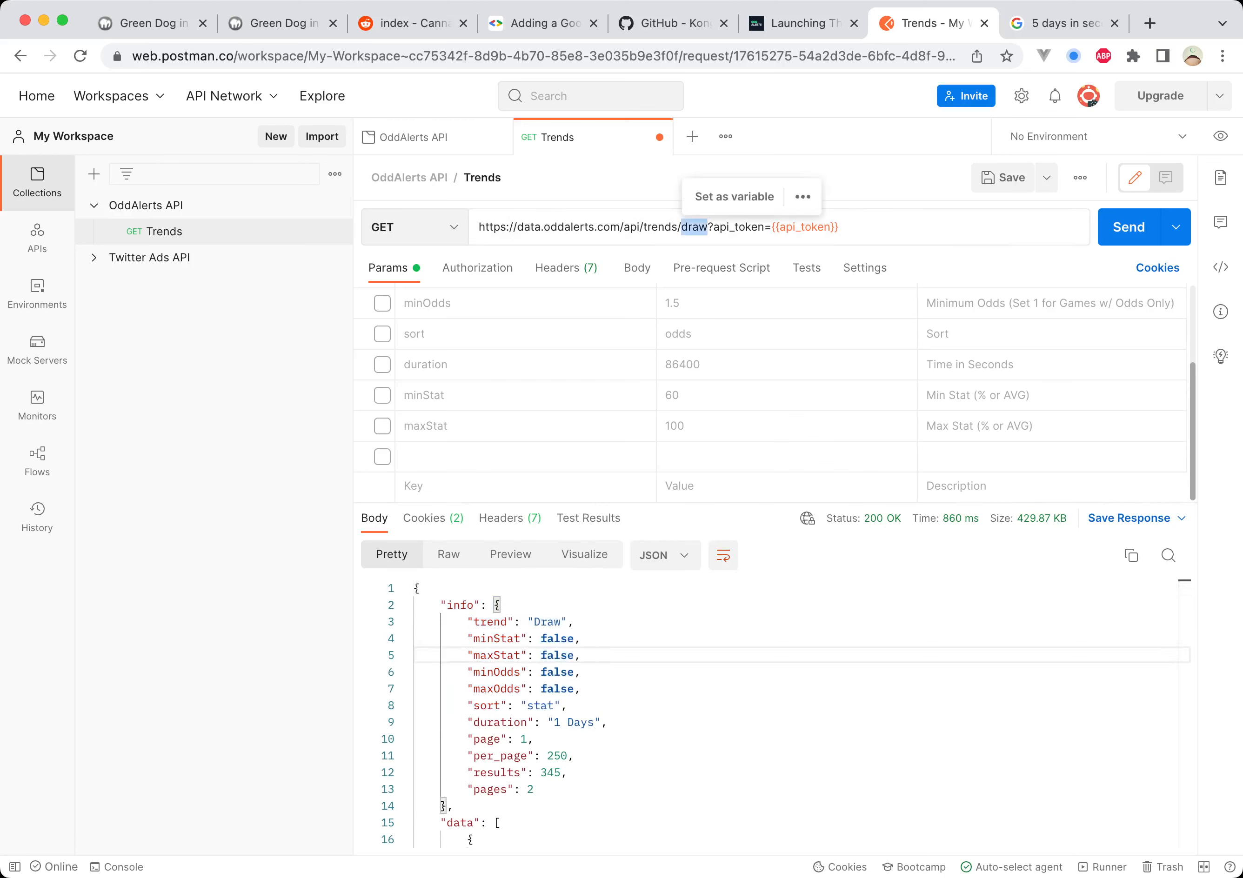
pyautogui.write(':TREND')
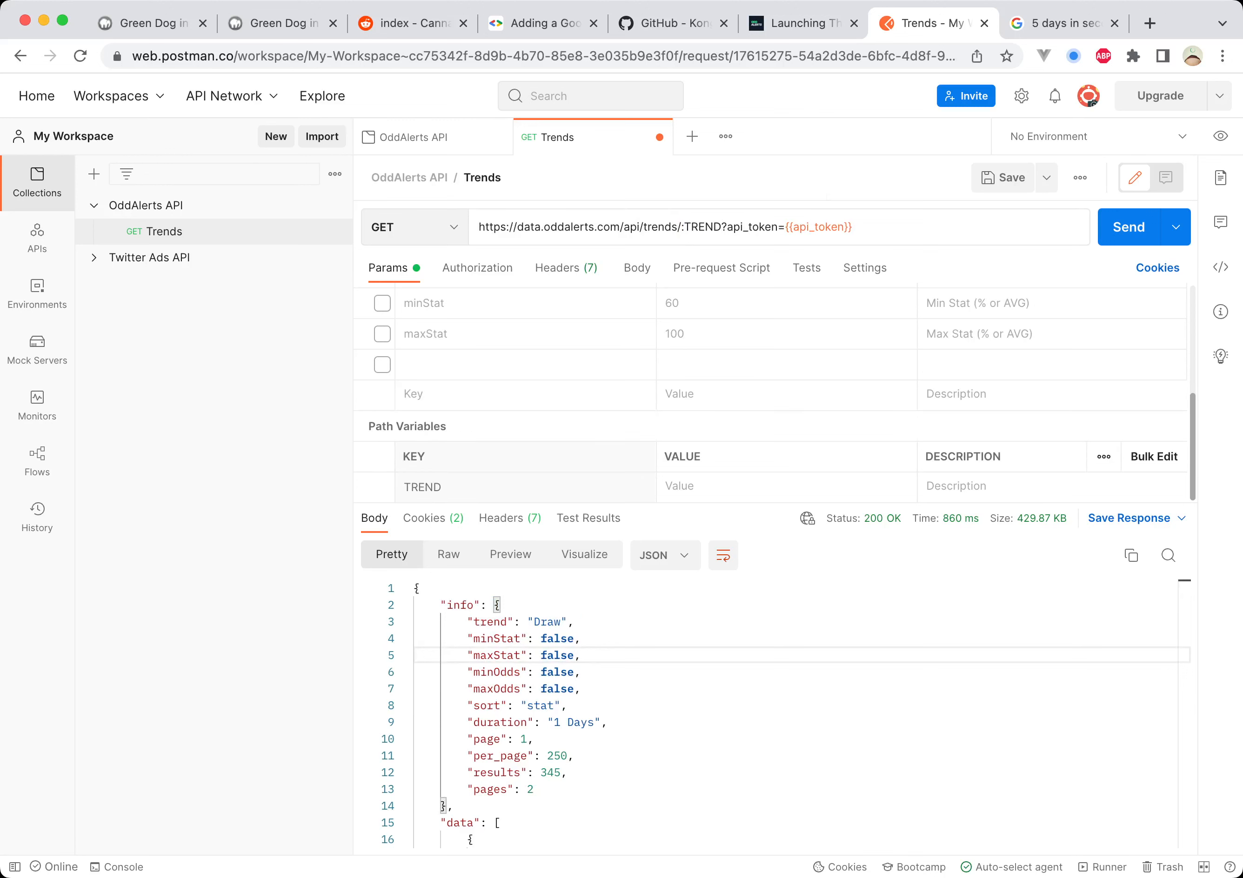
# Step: Set the TREND path variable to homeWin, save, and fetch the Home Win results
pyautogui.write('home')
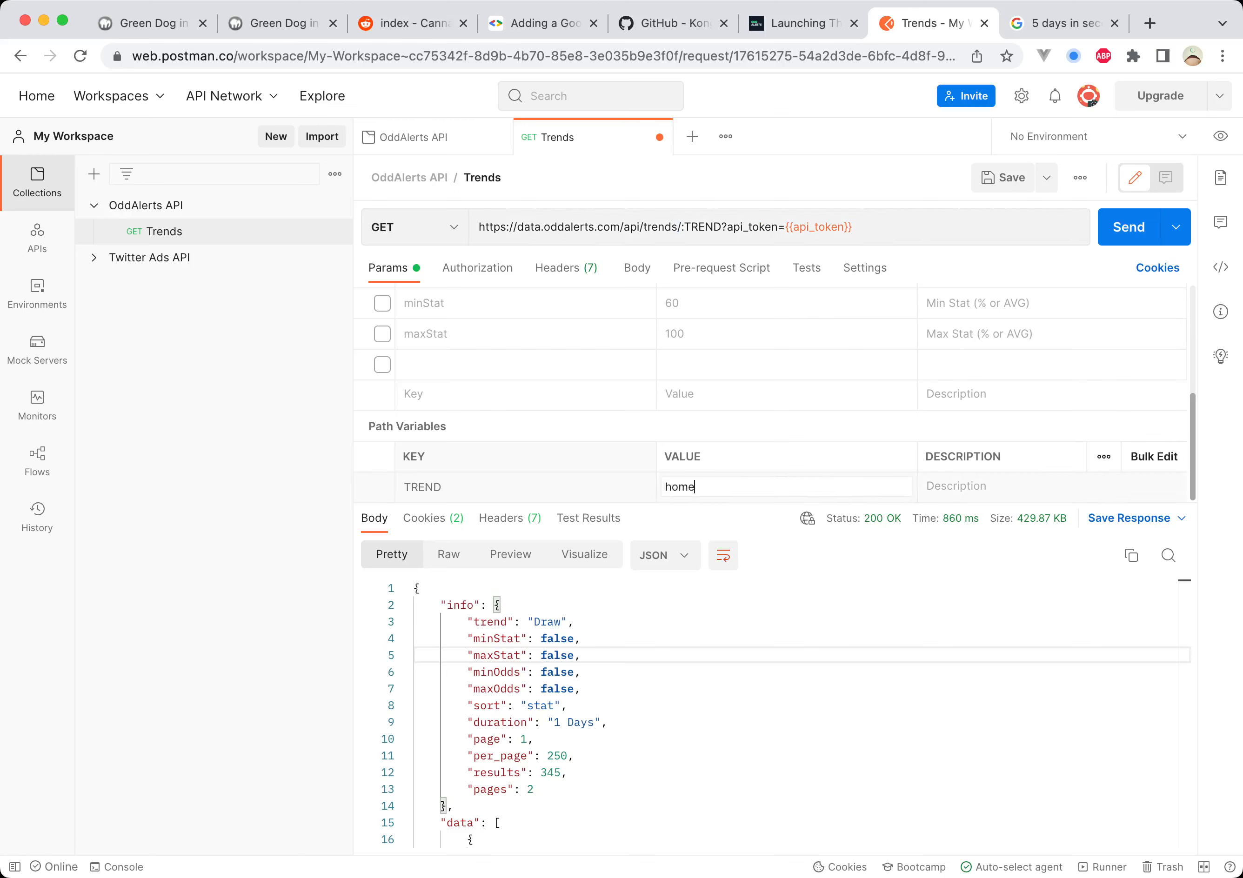
pyautogui.write('Win')
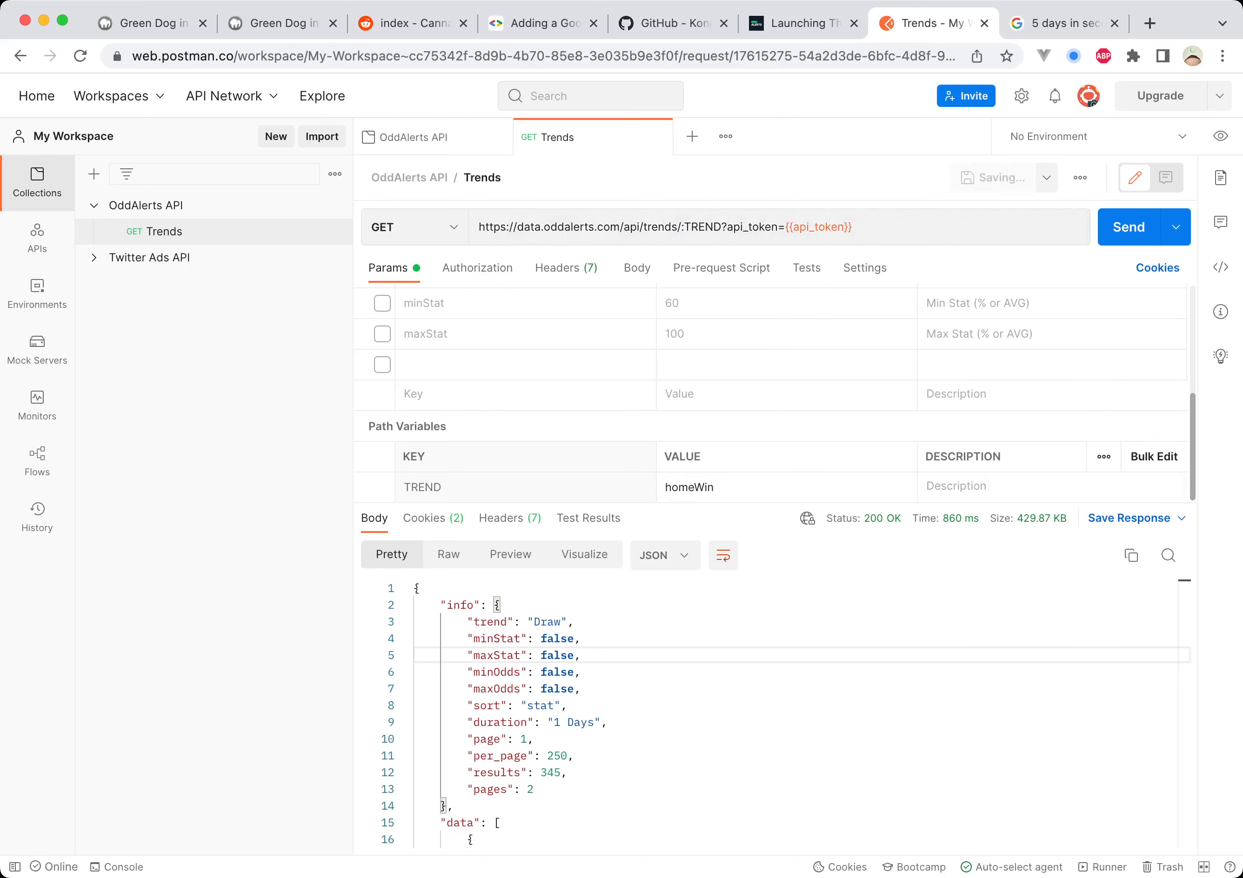
pyautogui.click(1129, 227)
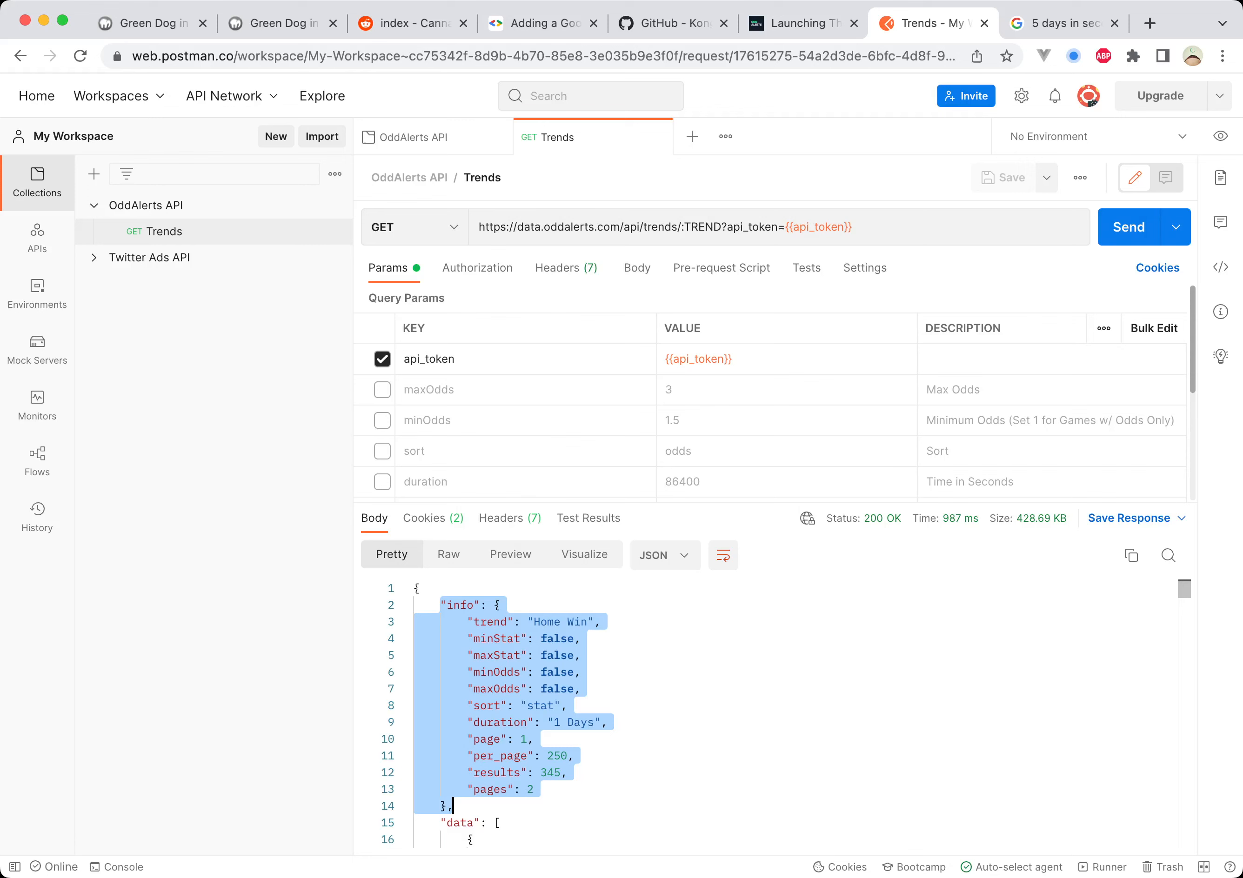
pyautogui.click(488, 622)
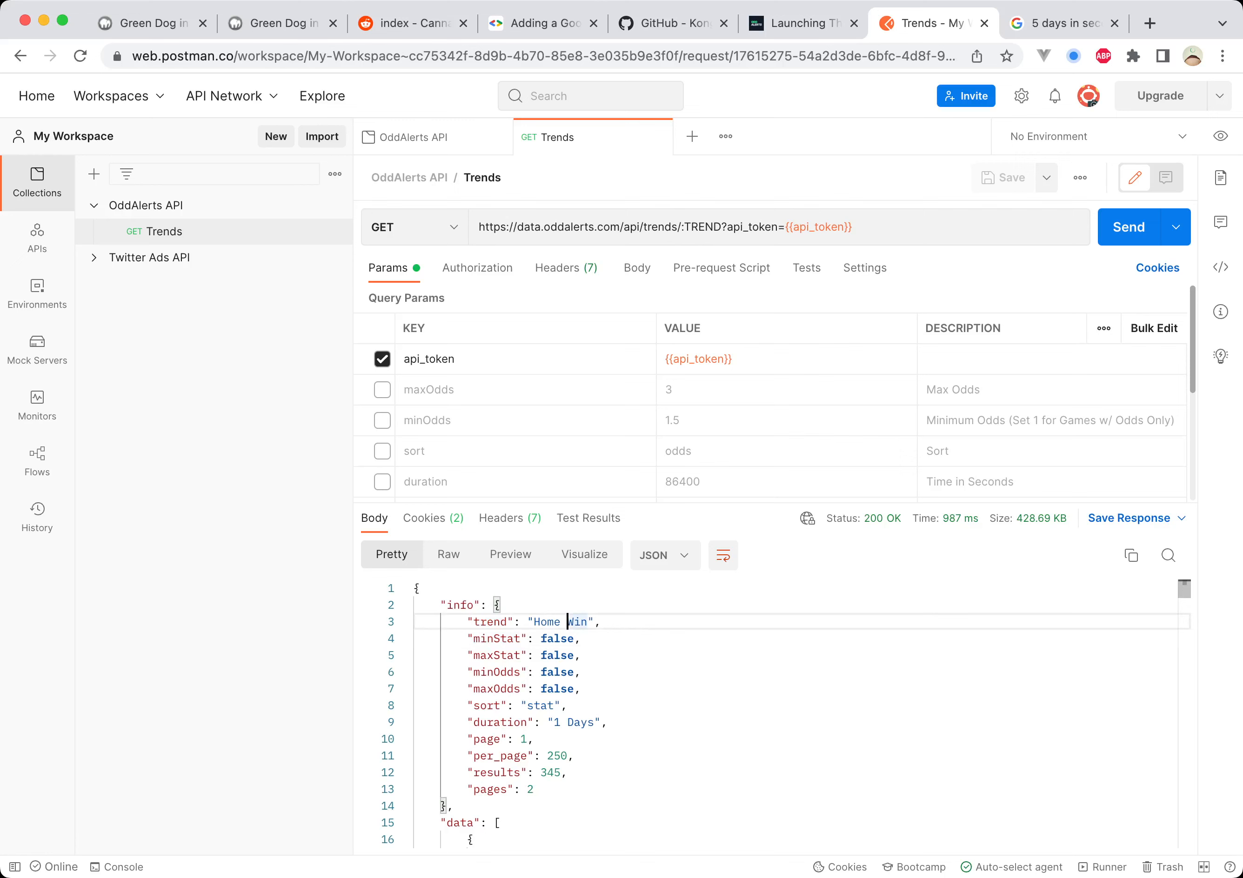
pyautogui.scroll(-3)
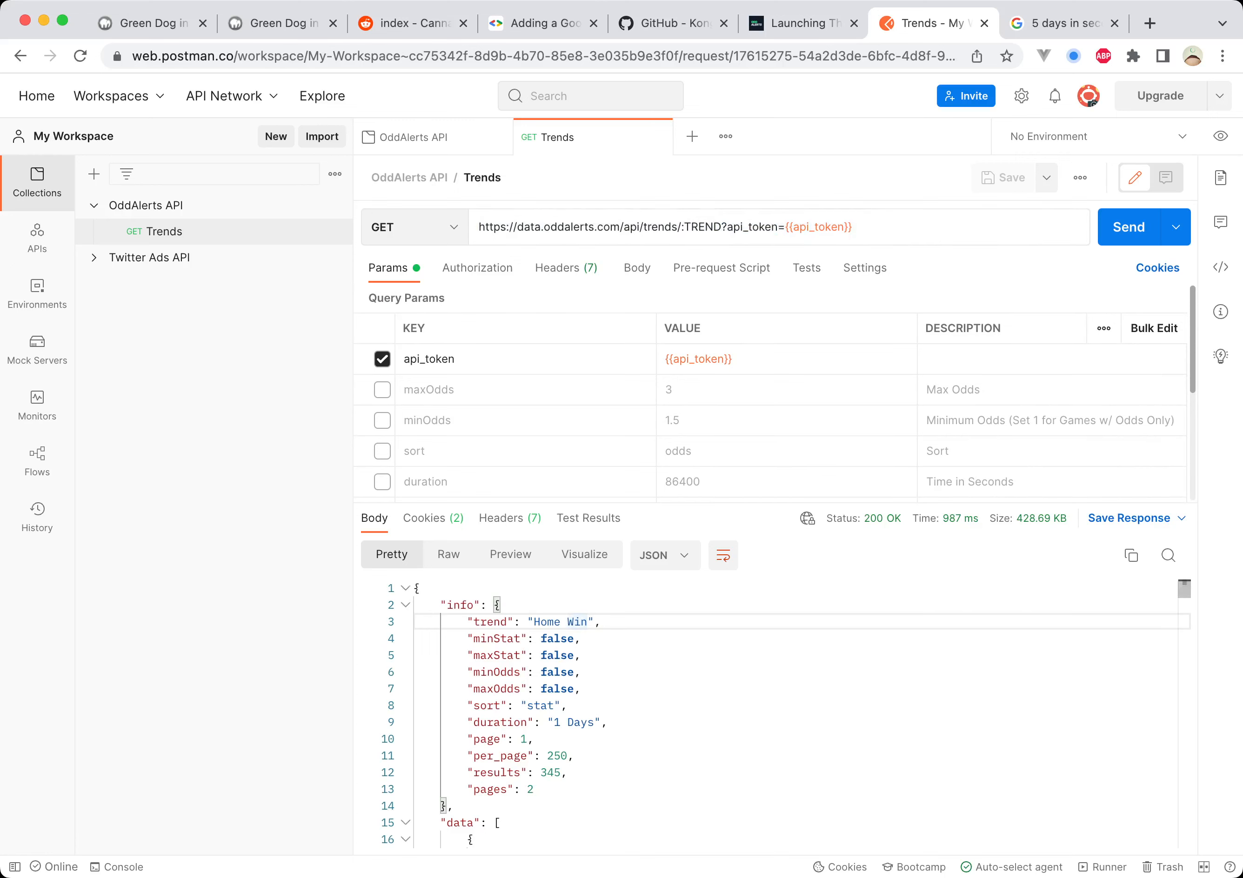
pyautogui.doubleClick(496, 639)
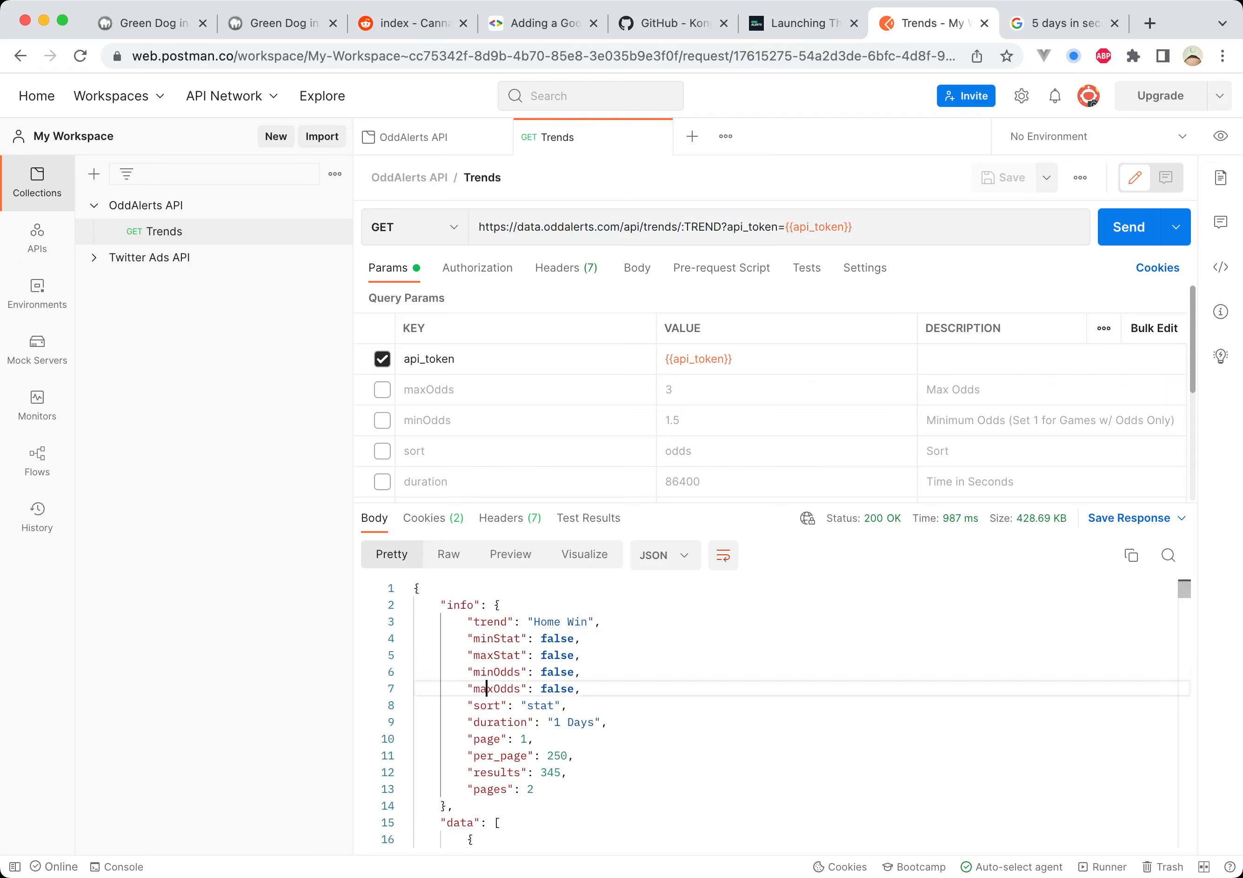
pyautogui.doubleClick(496, 689)
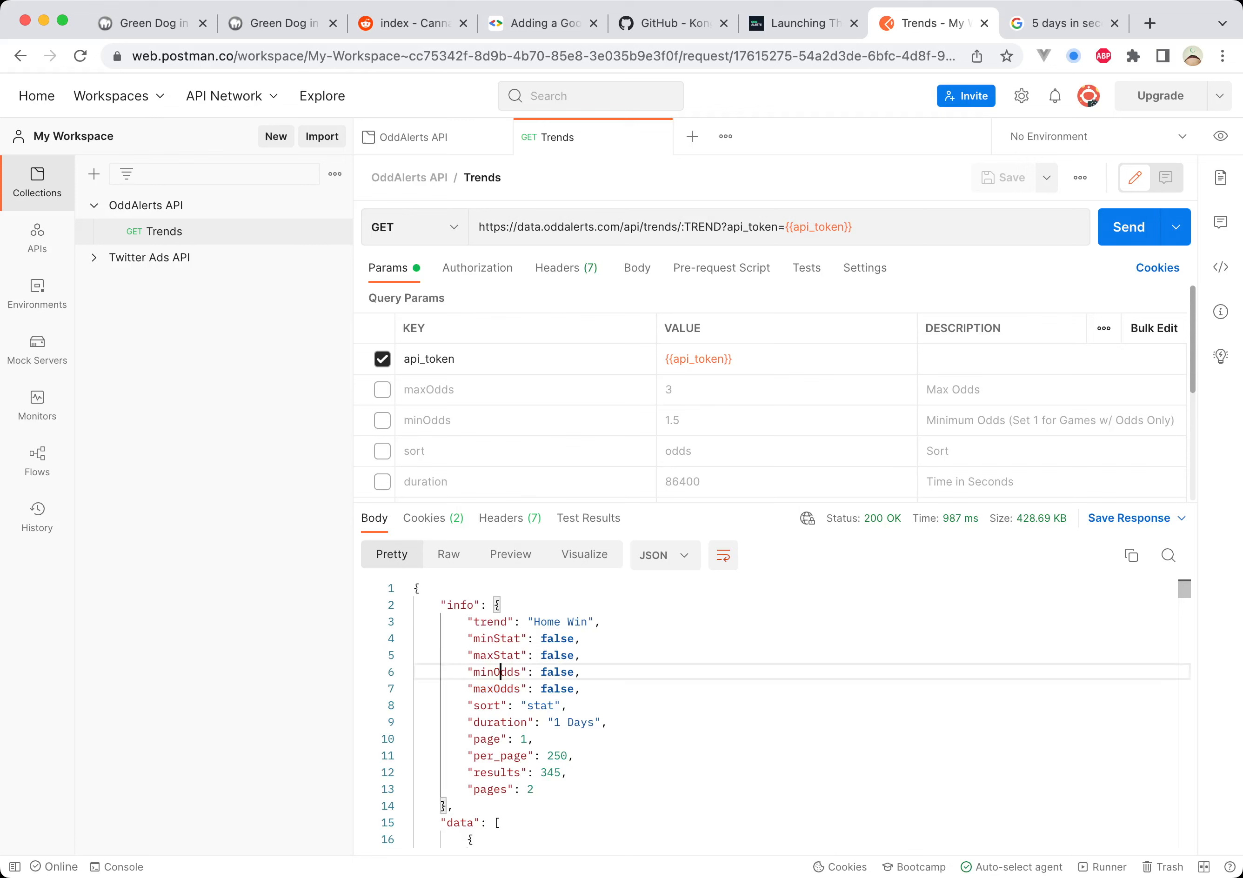
pyautogui.doubleClick(486, 705)
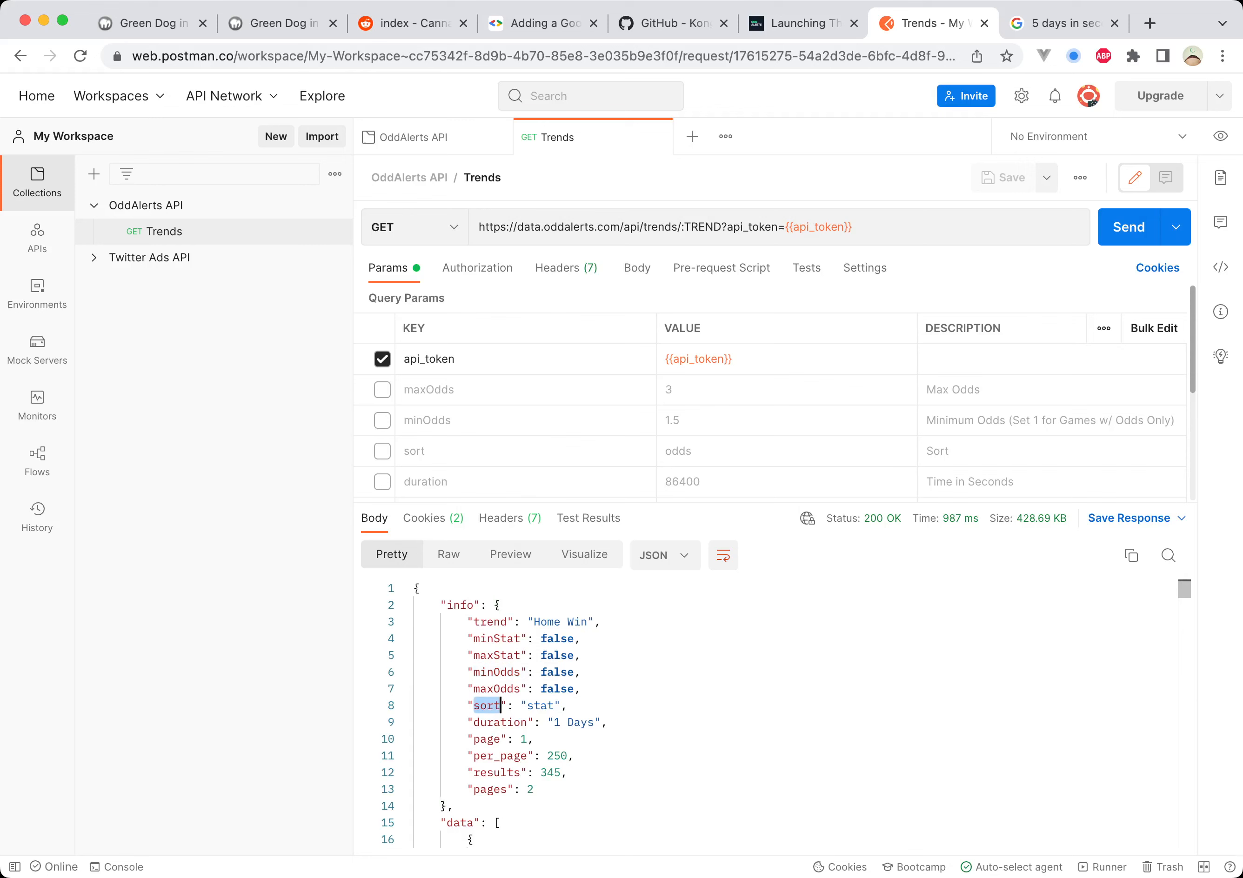
pyautogui.doubleClick(500, 722)
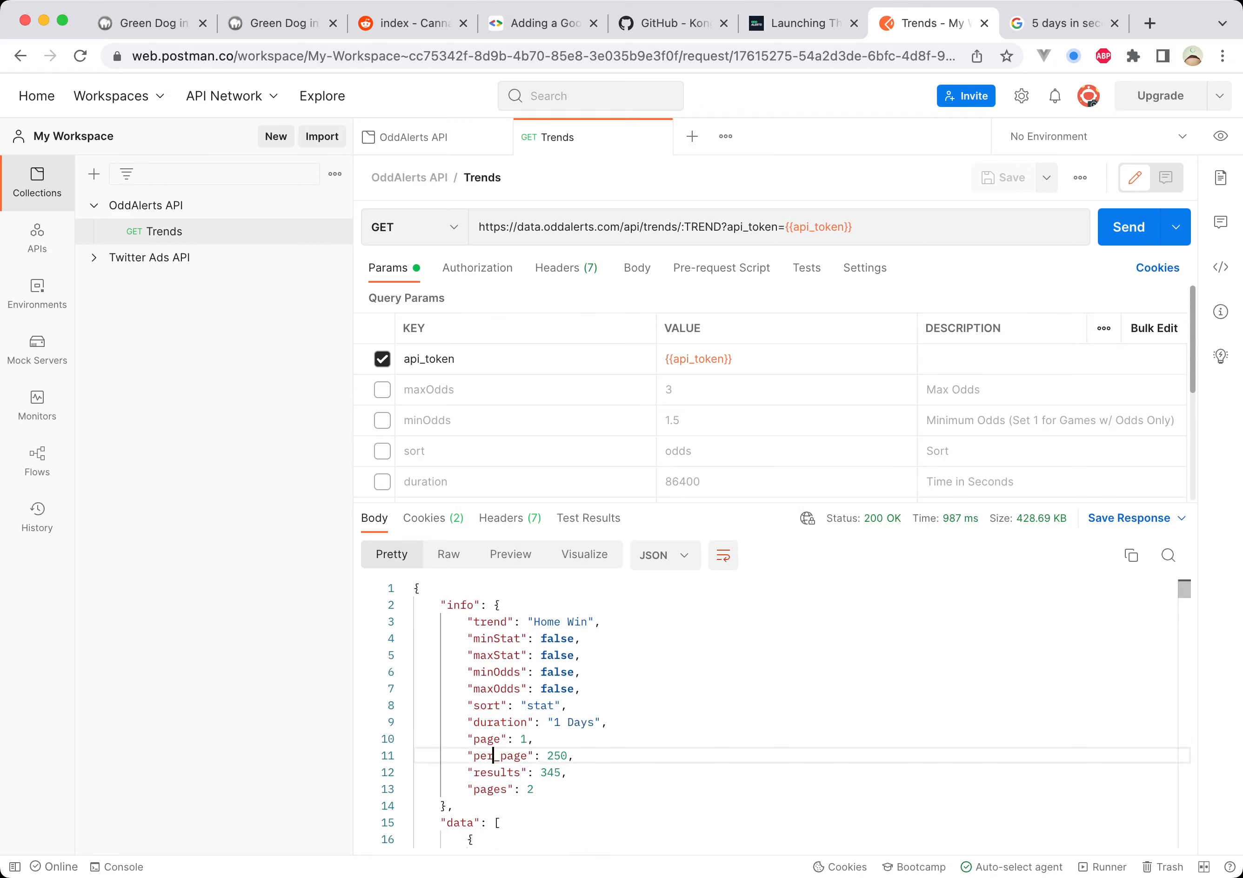
pyautogui.doubleClick(500, 756)
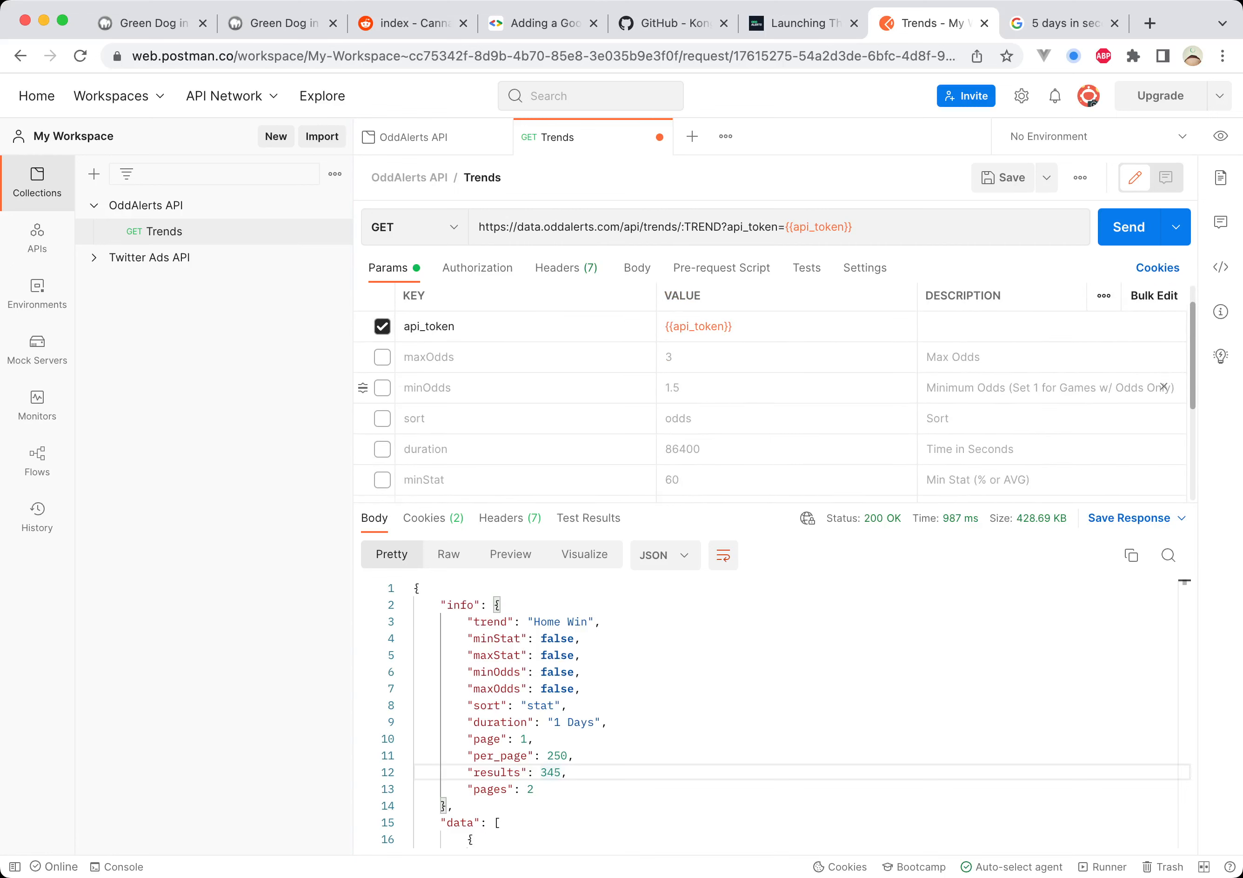
# Step: Enable minOdds at 1.6 and minStat at 70 as query parameters
pyautogui.click(381, 388)
pyautogui.write('1')
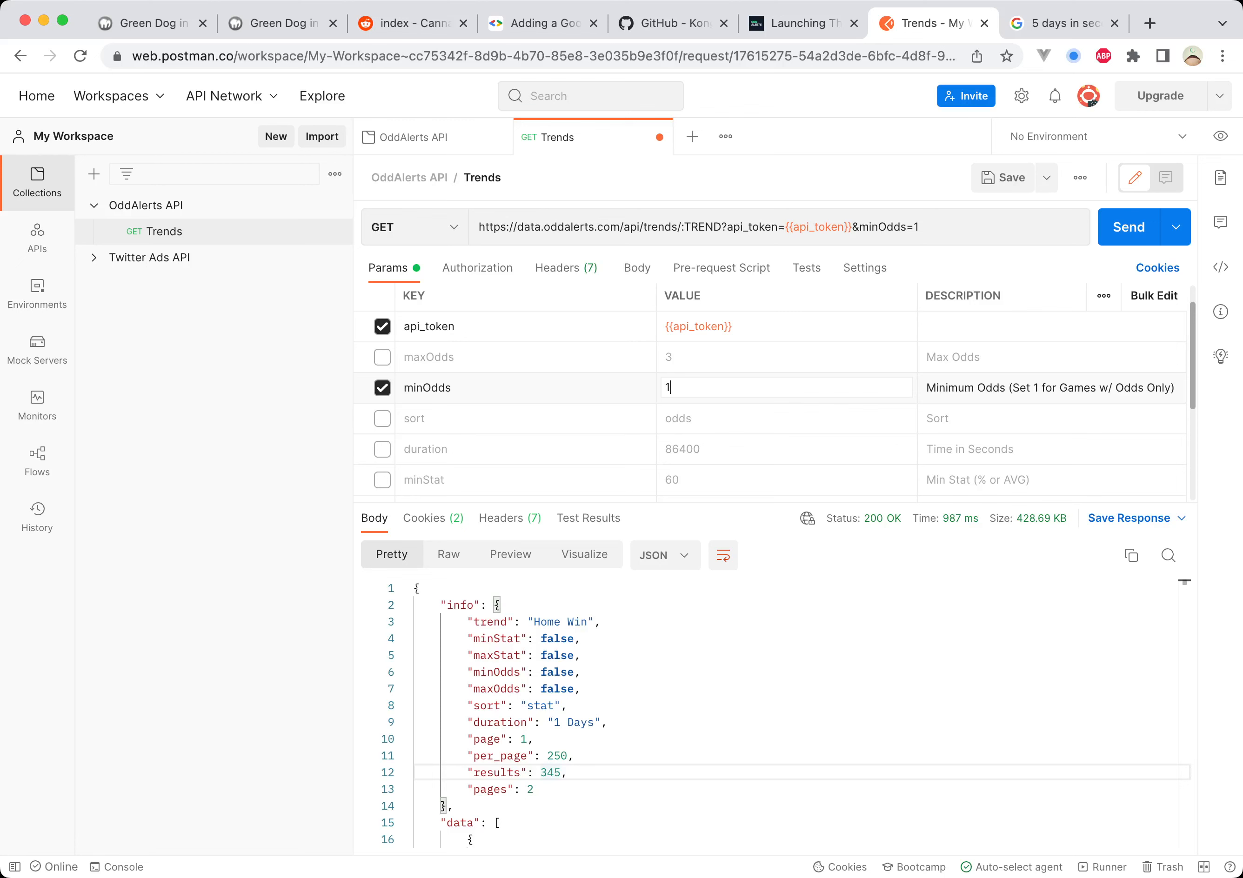
pyautogui.write('.6')
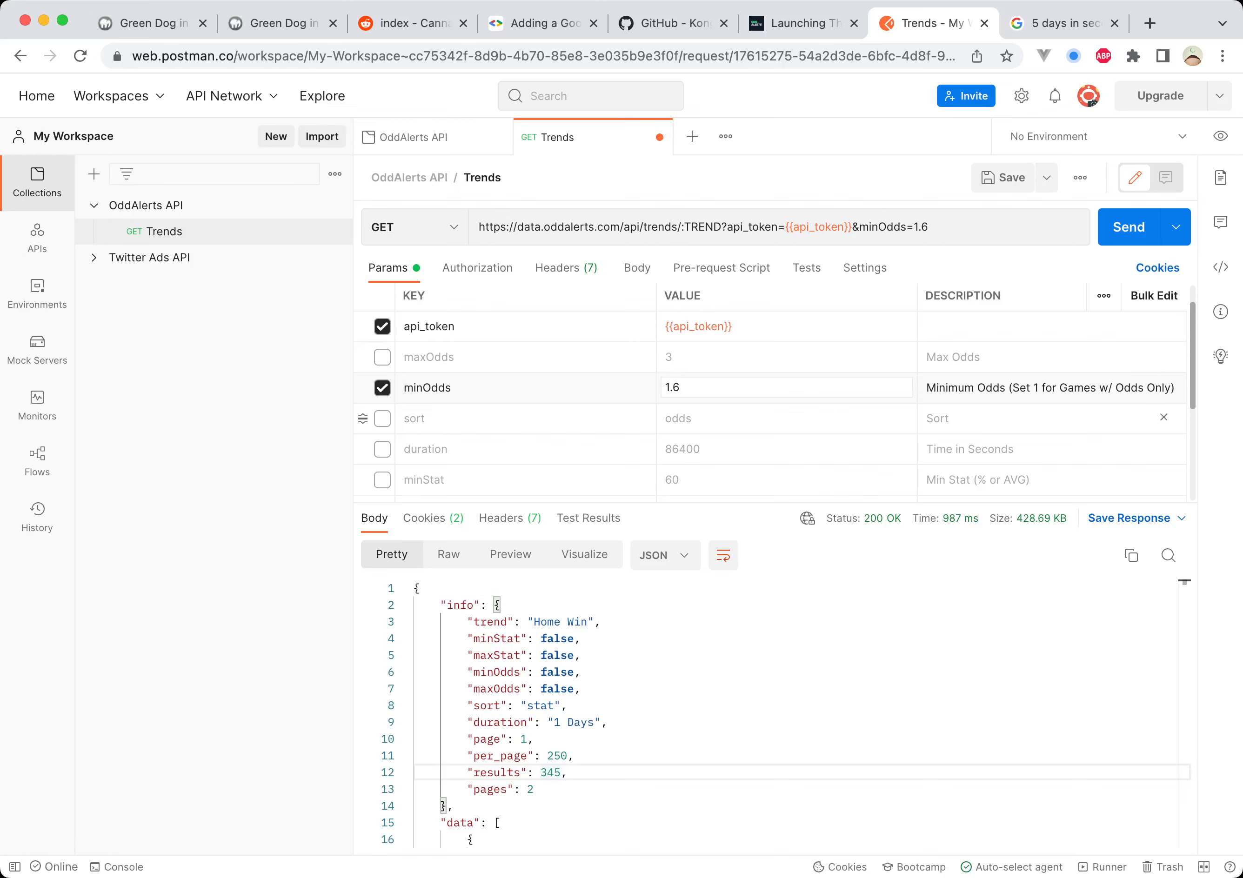
pyautogui.scroll(-3)
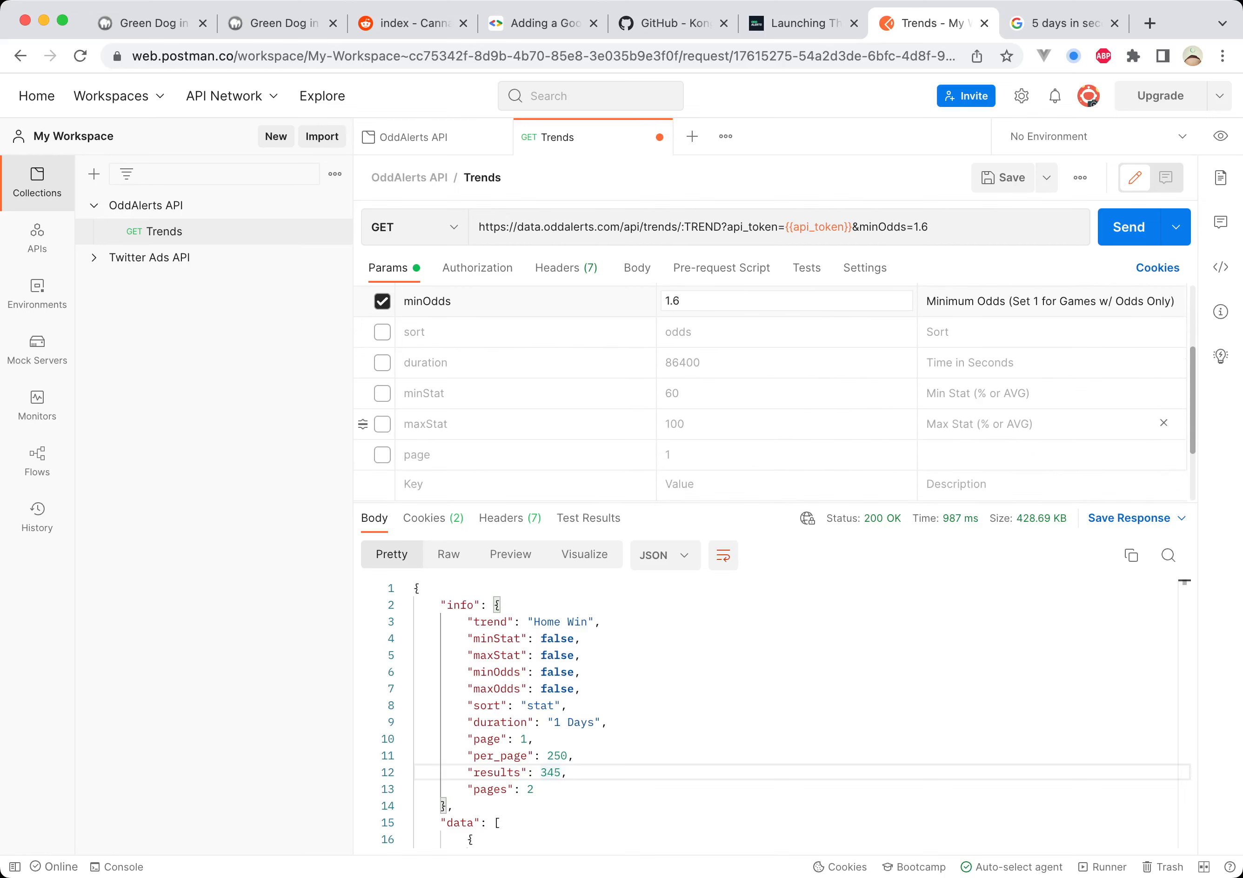
pyautogui.click(382, 394)
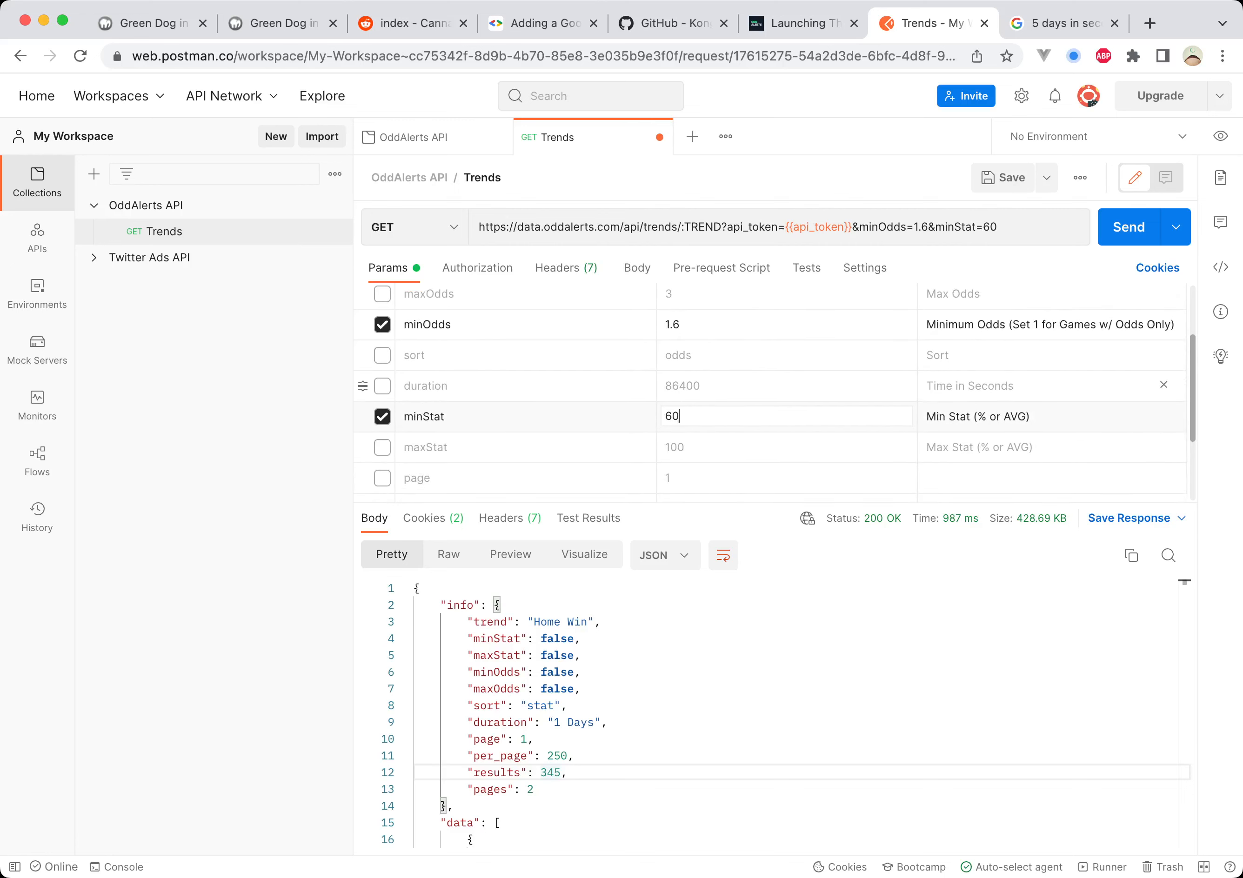
pyautogui.write('70')
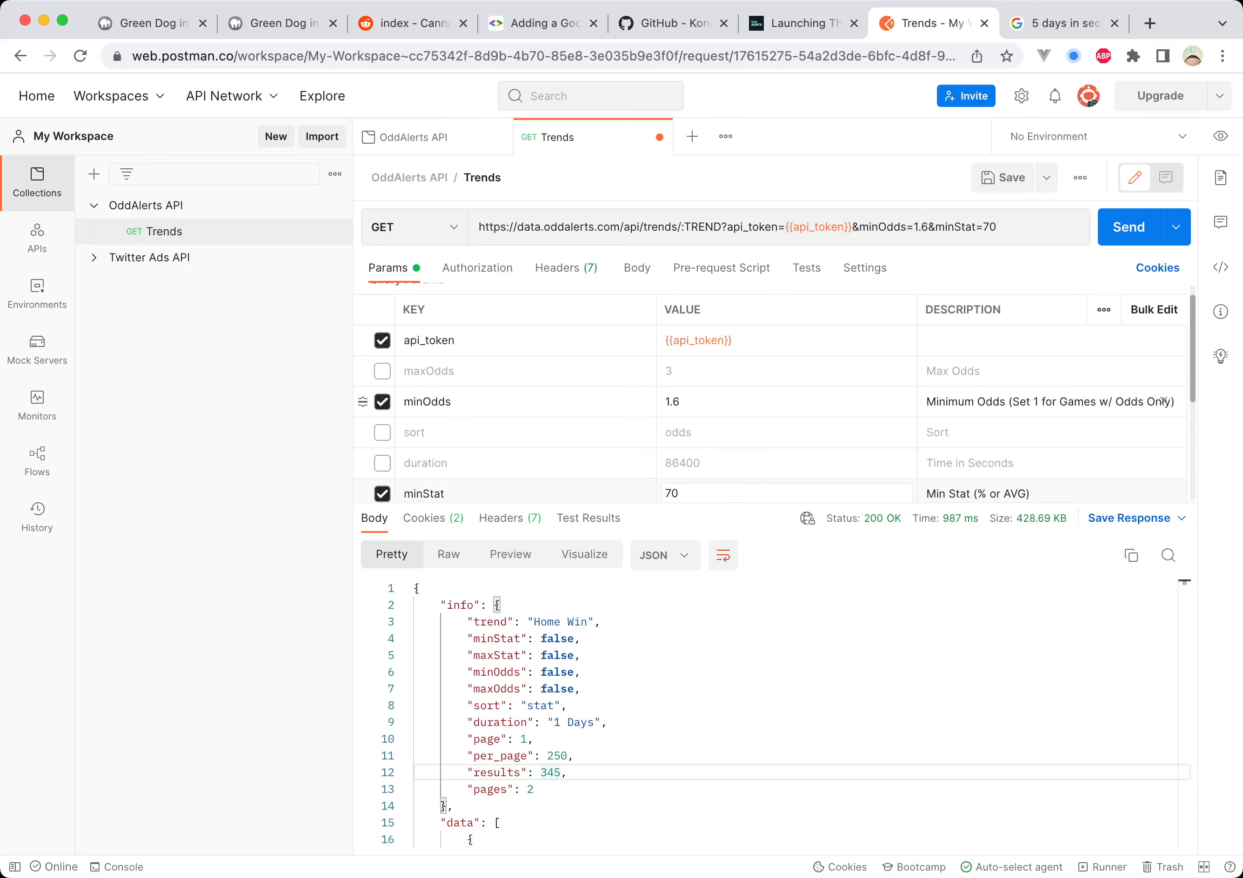
pyautogui.click(1130, 227)
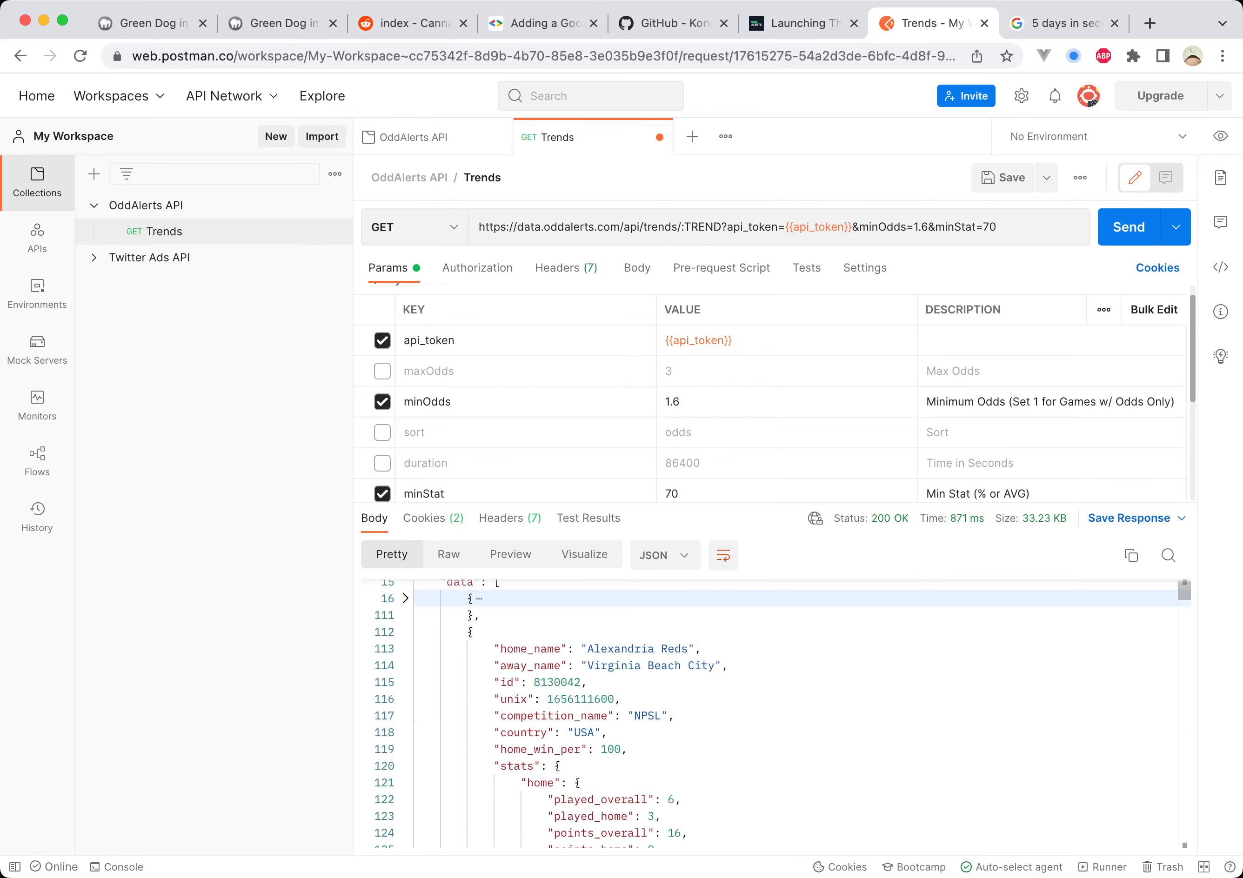
pyautogui.scroll(3)
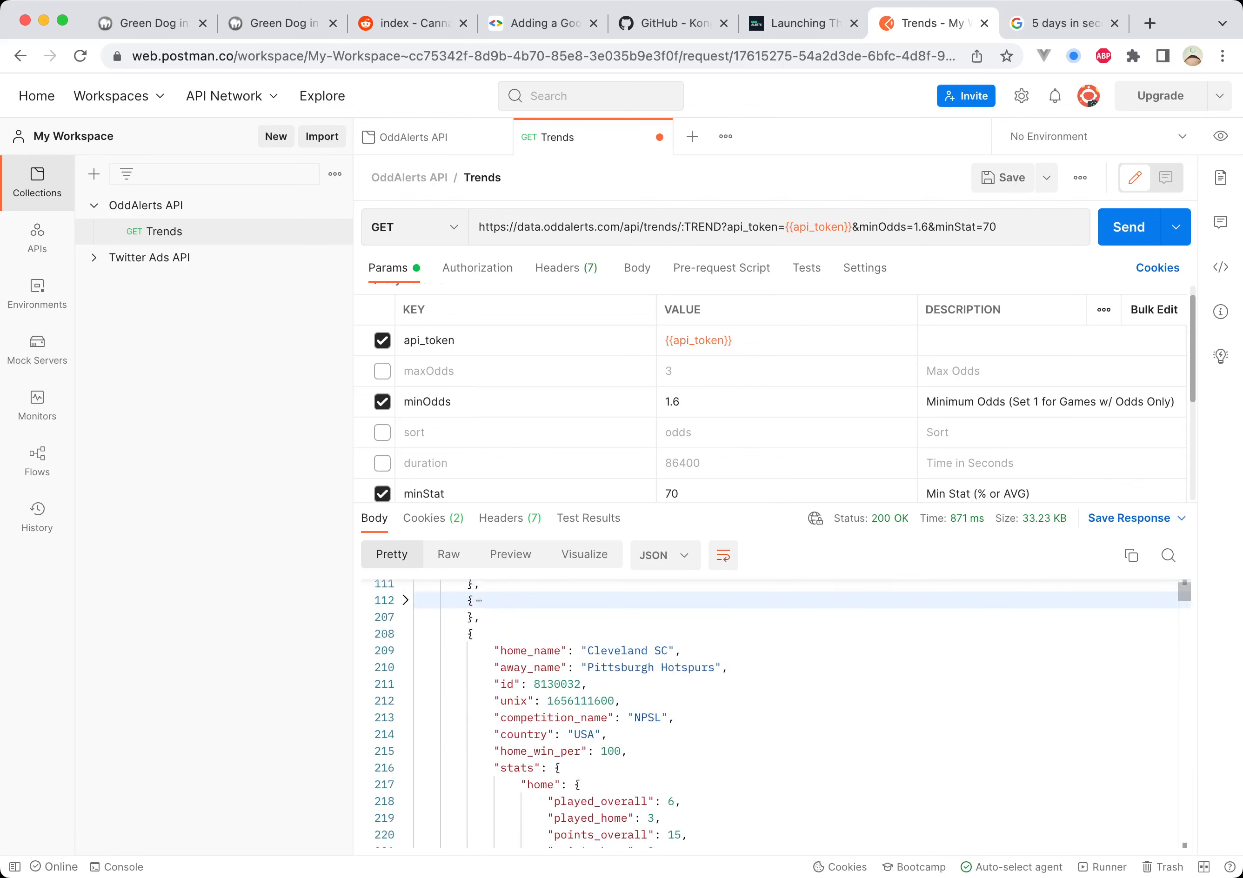
pyautogui.scroll(-3)
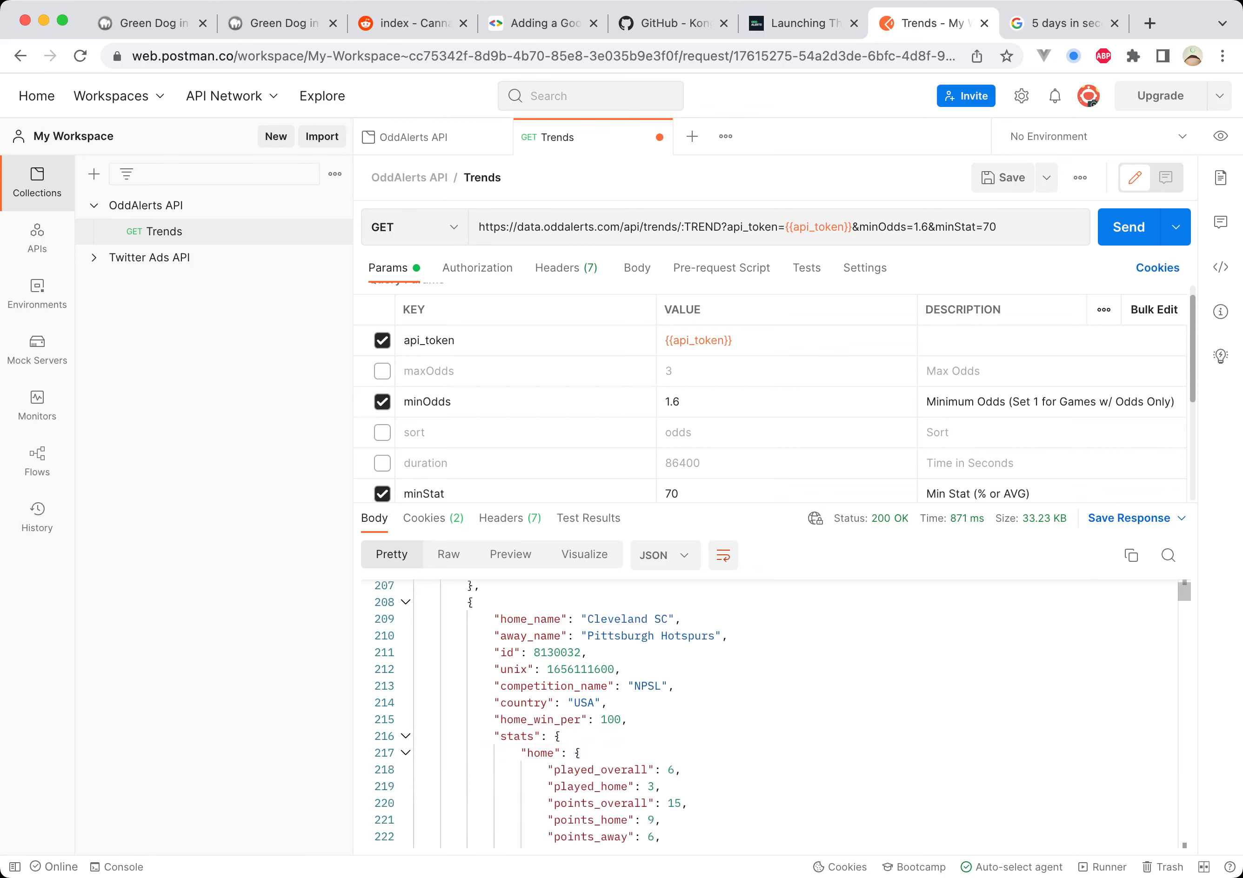
pyautogui.scroll(-3)
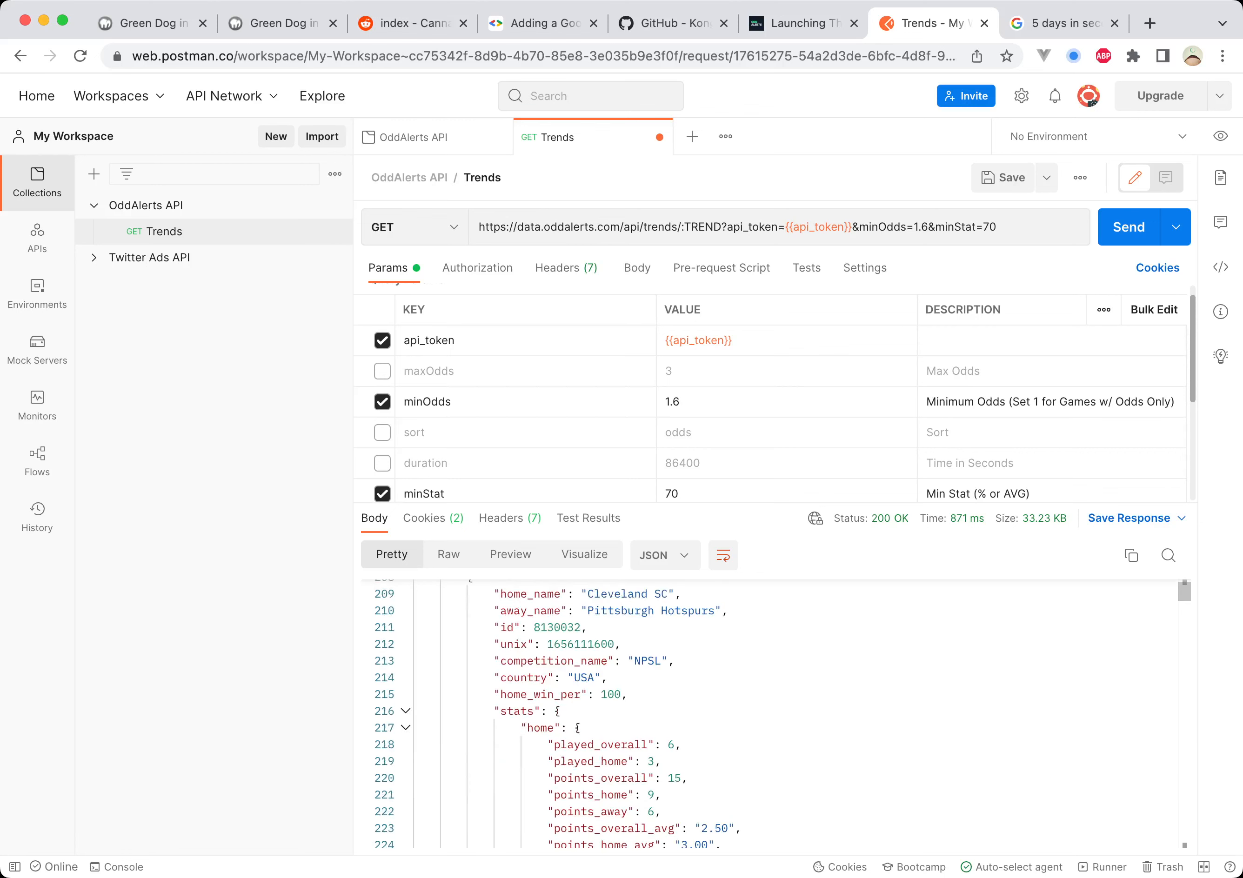
pyautogui.scroll(-3)
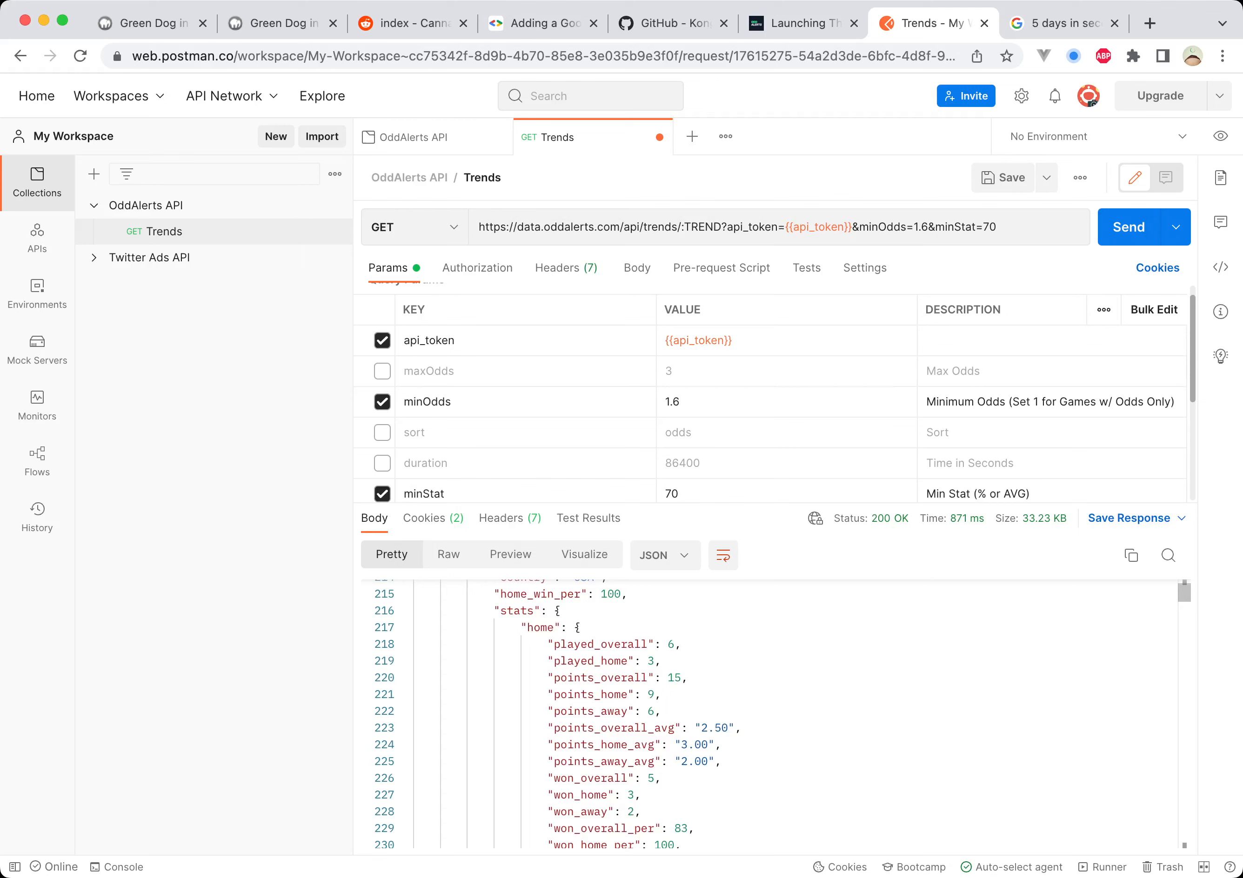
pyautogui.scroll(-3)
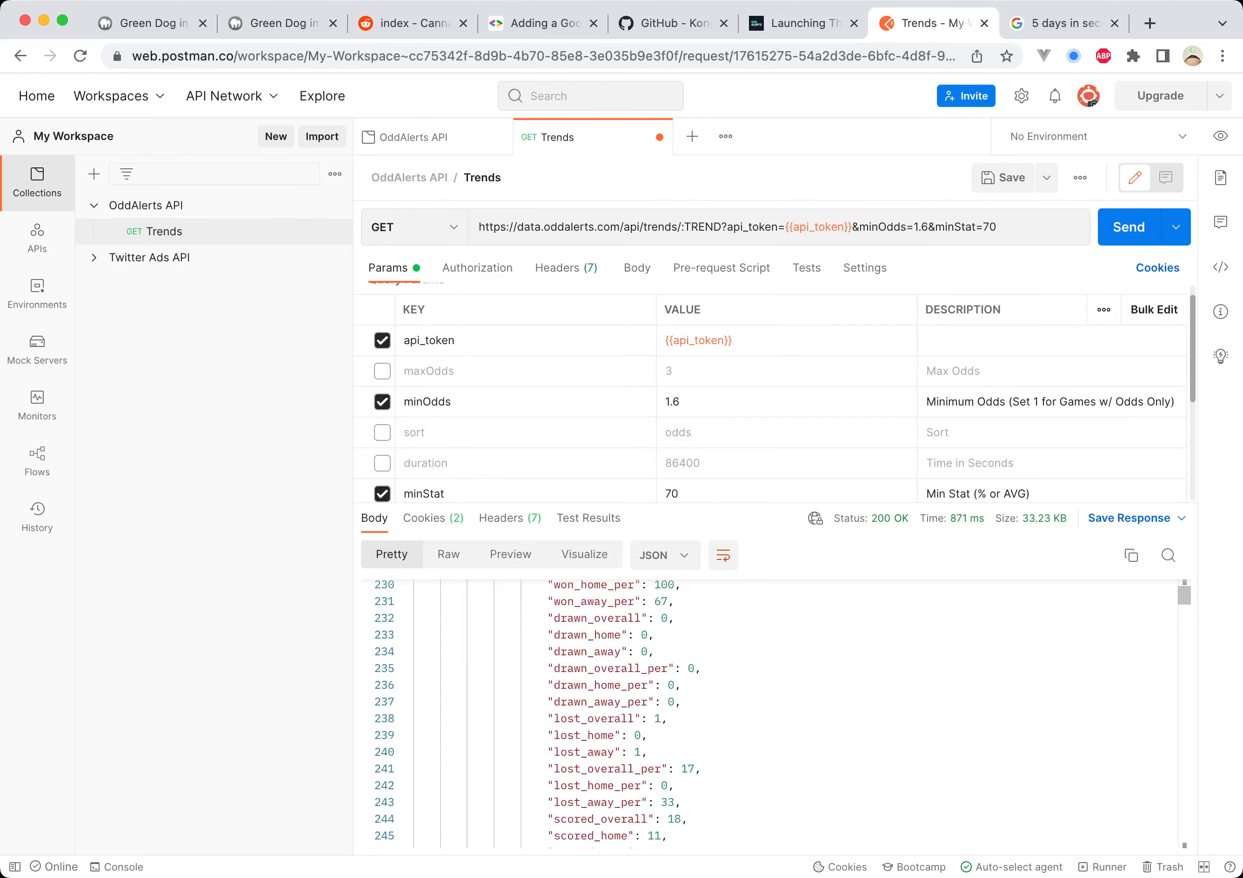
pyautogui.scroll(-3)
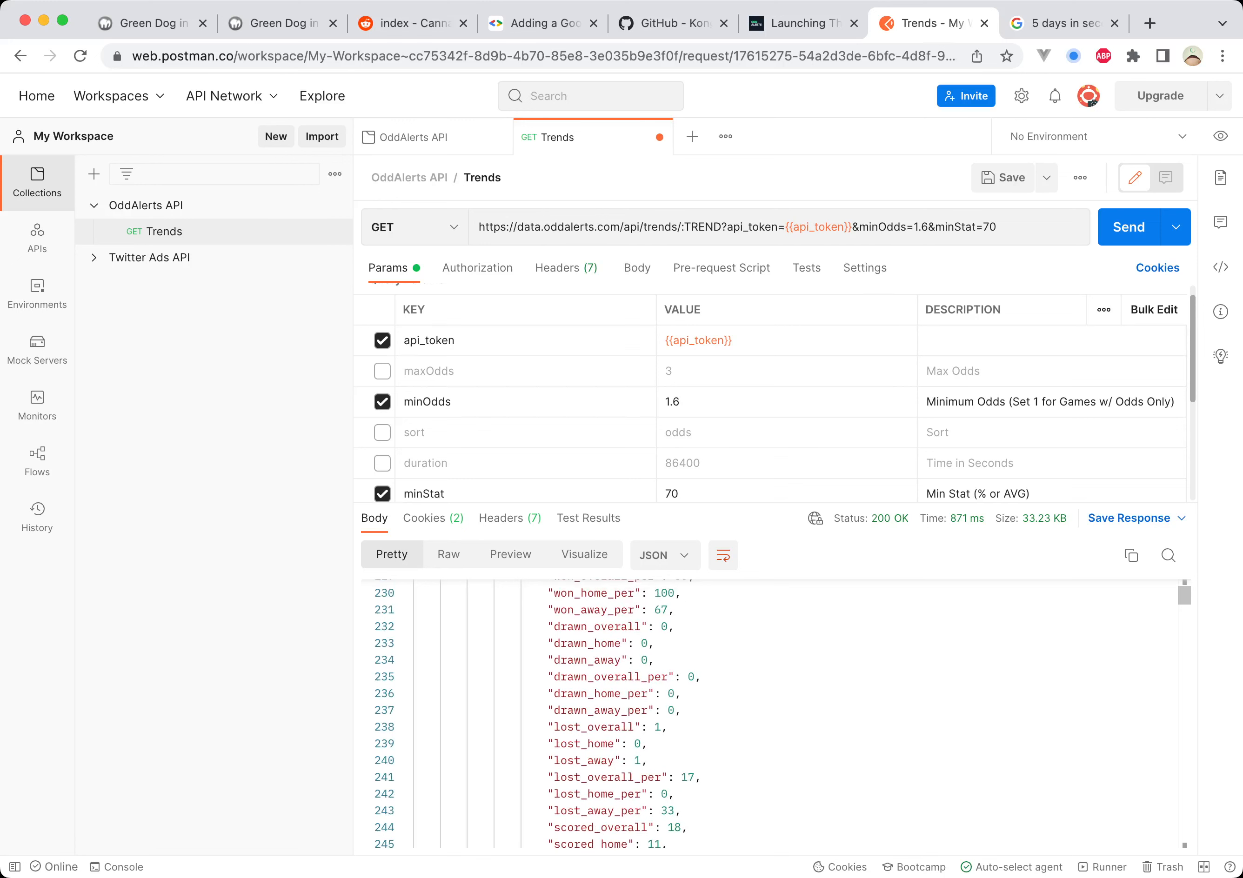
pyautogui.scroll(3)
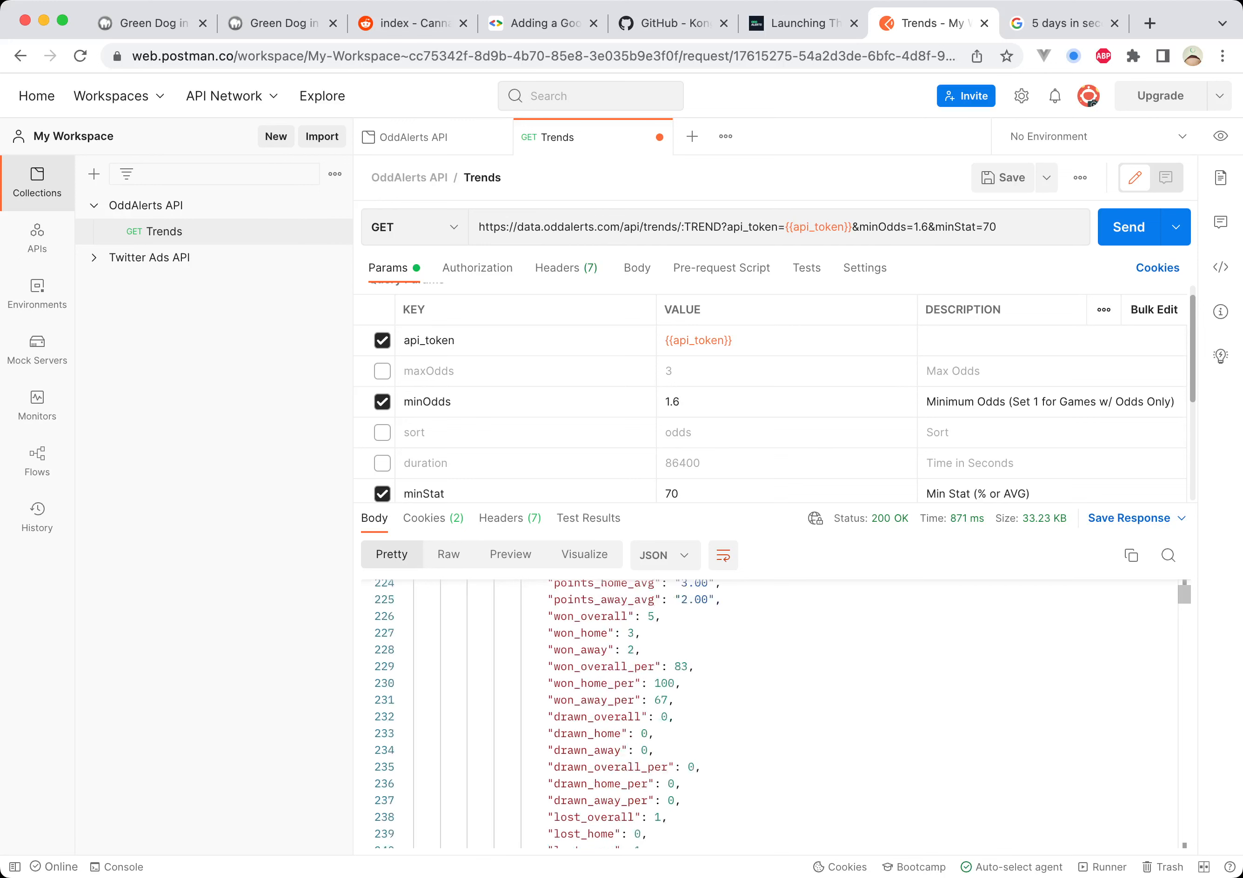
pyautogui.scroll(-3)
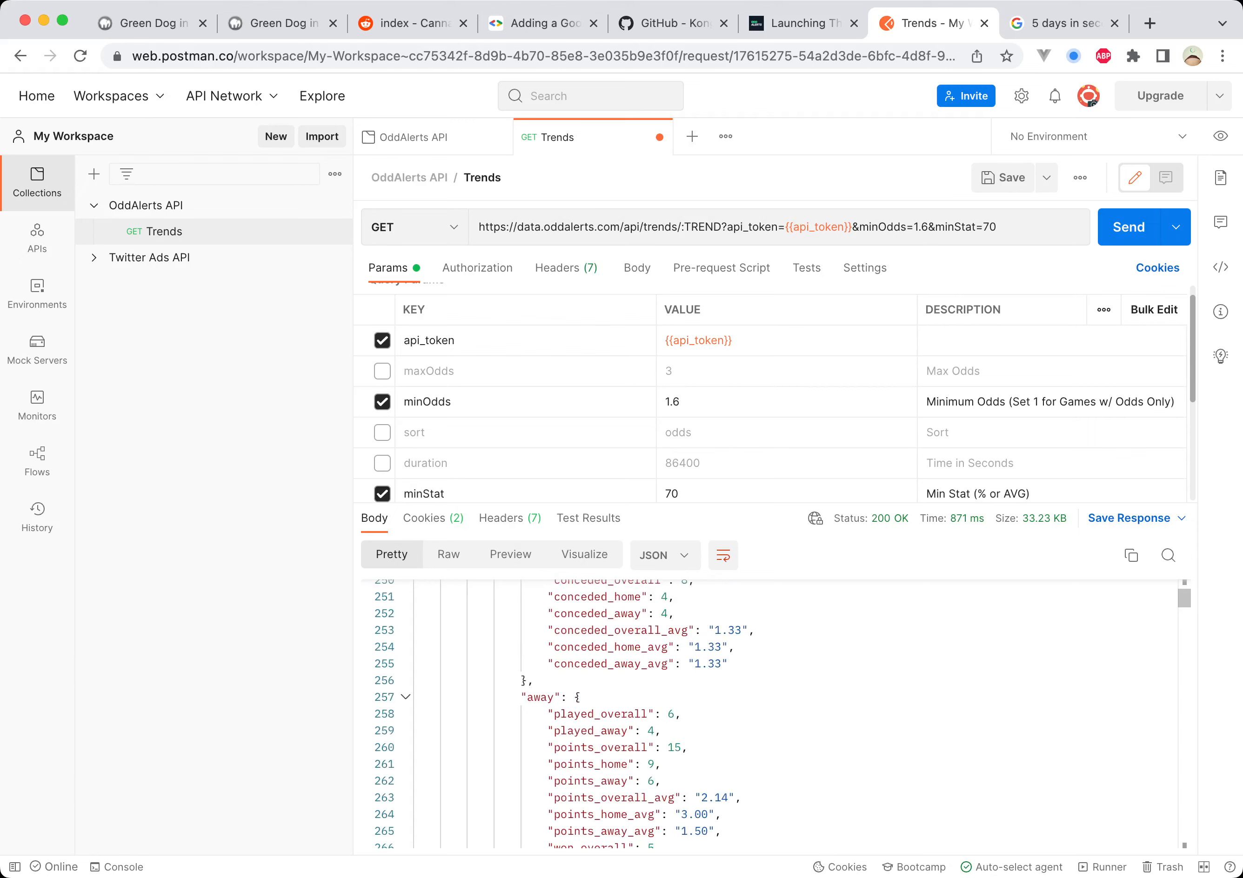
pyautogui.scroll(3)
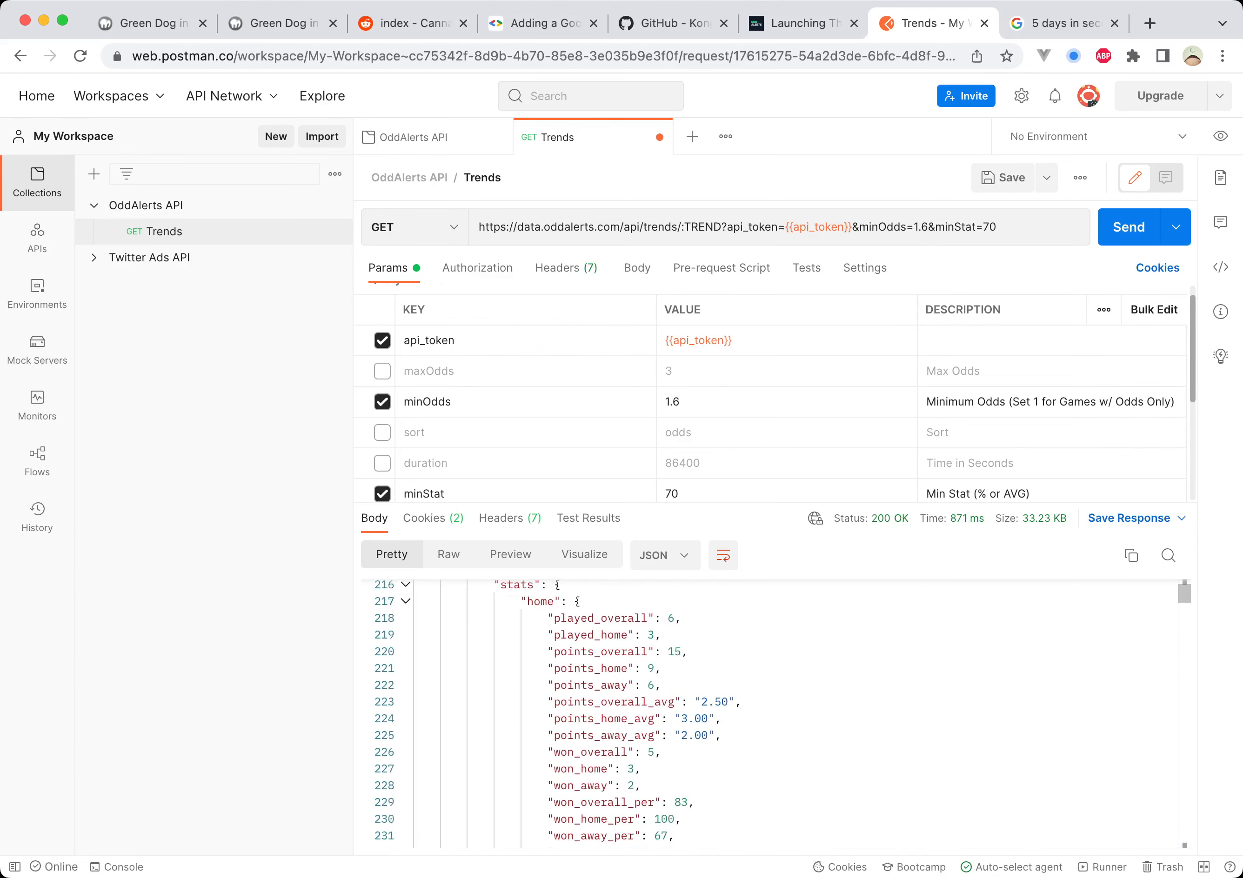
pyautogui.scroll(-3)
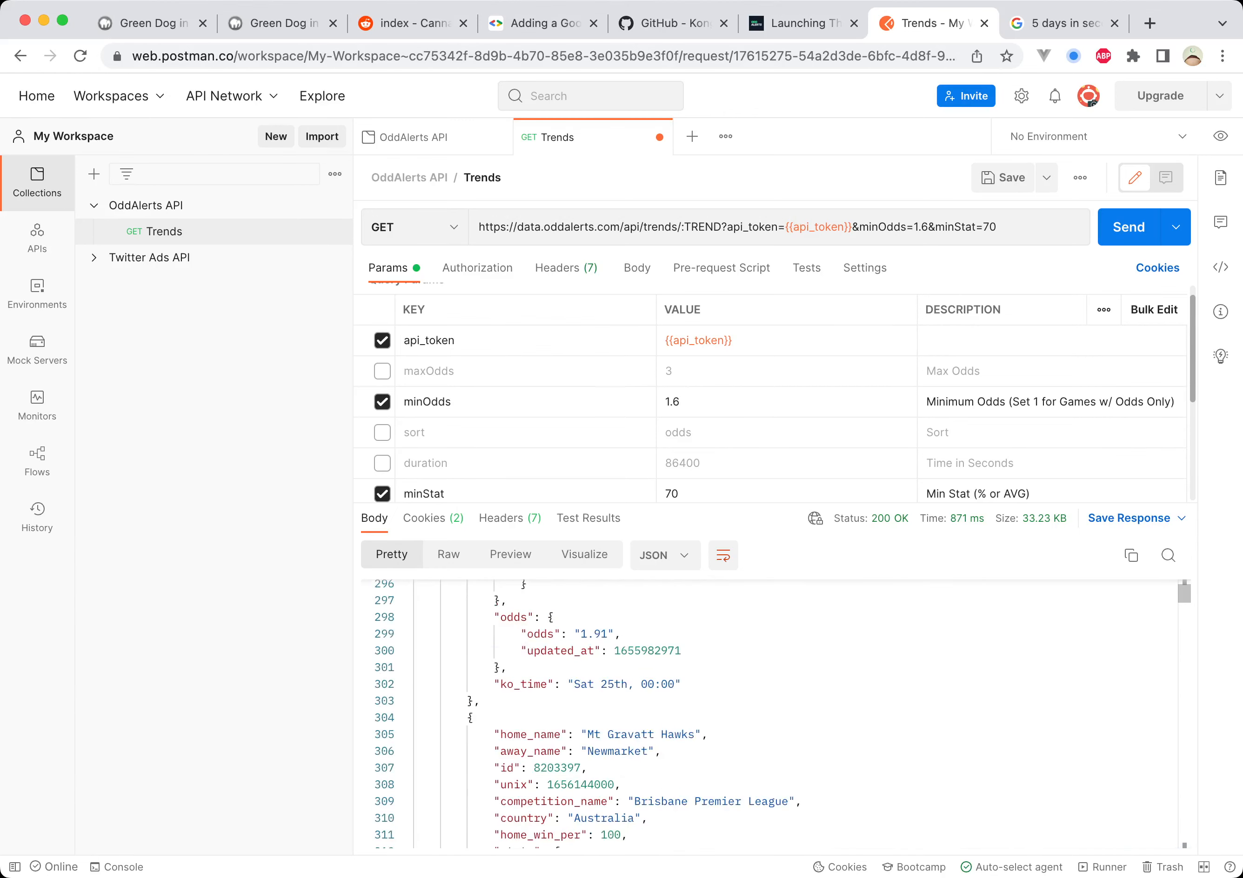
pyautogui.doubleClick(593, 633)
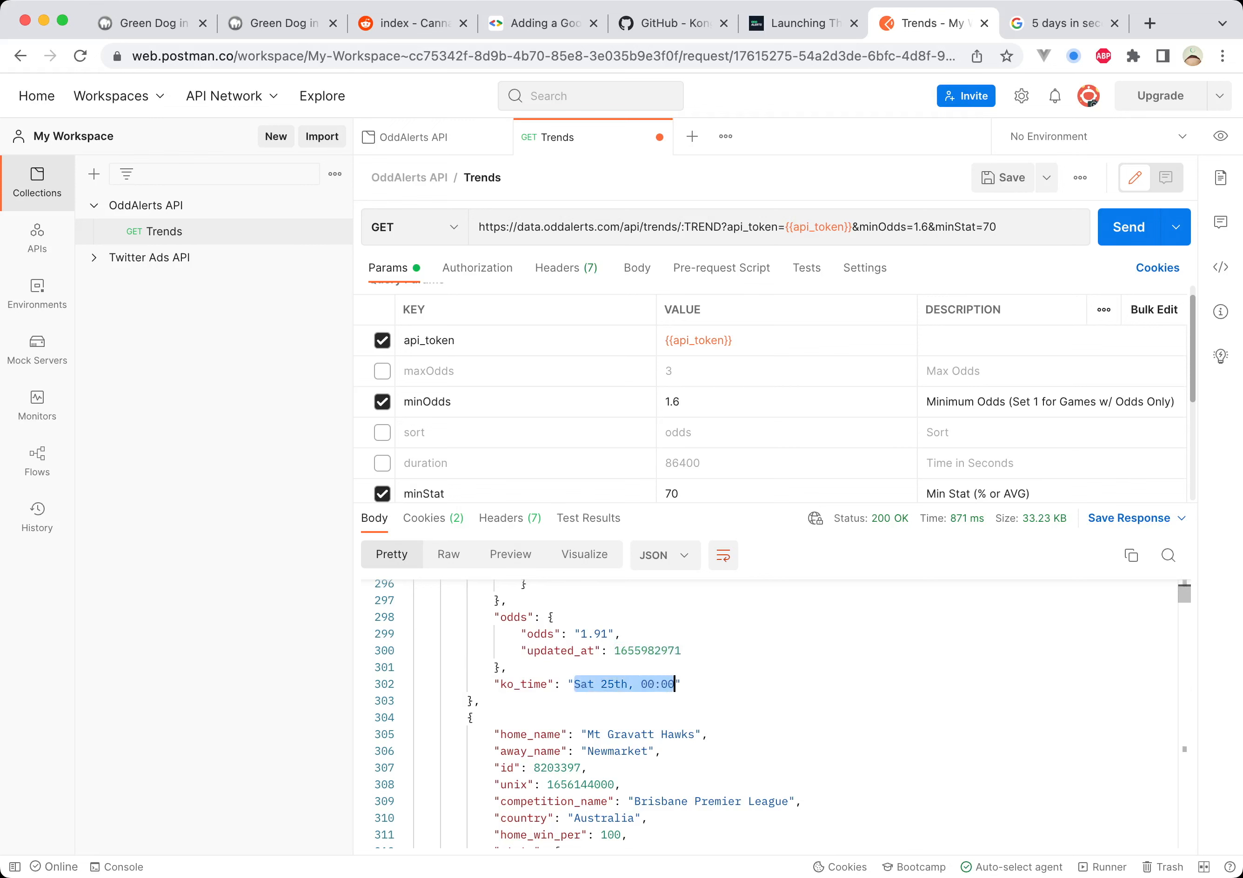
pyautogui.doubleClick(523, 684)
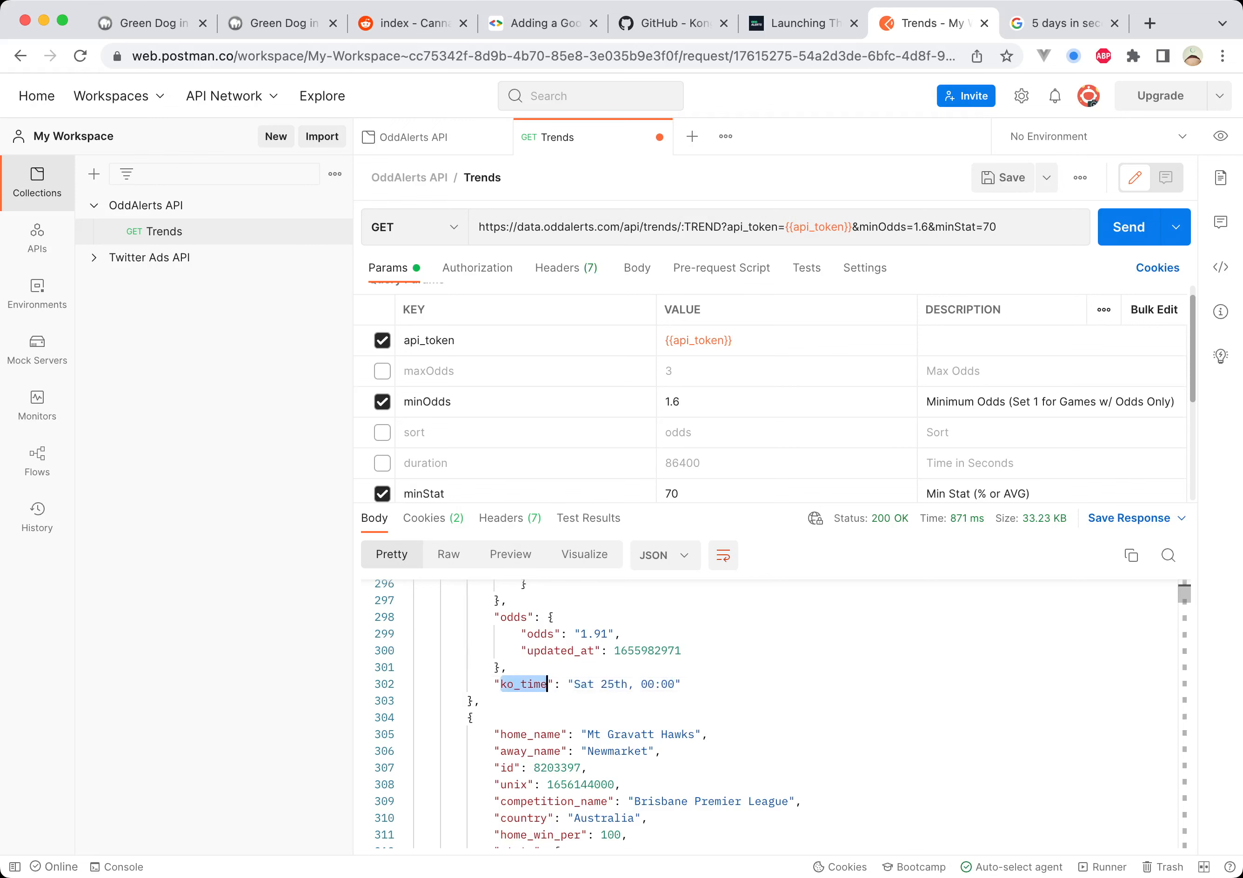
pyautogui.scroll(-3)
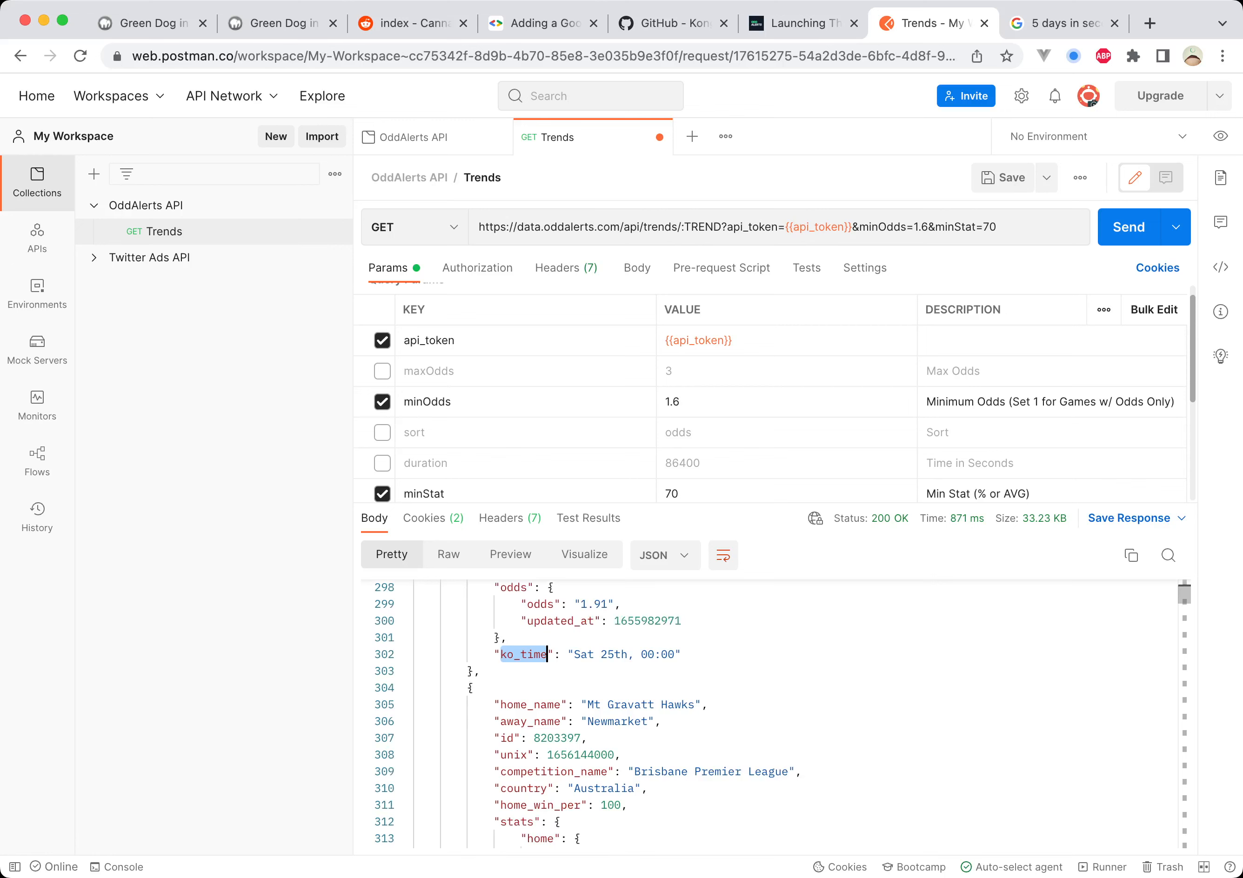
pyautogui.scroll(-3)
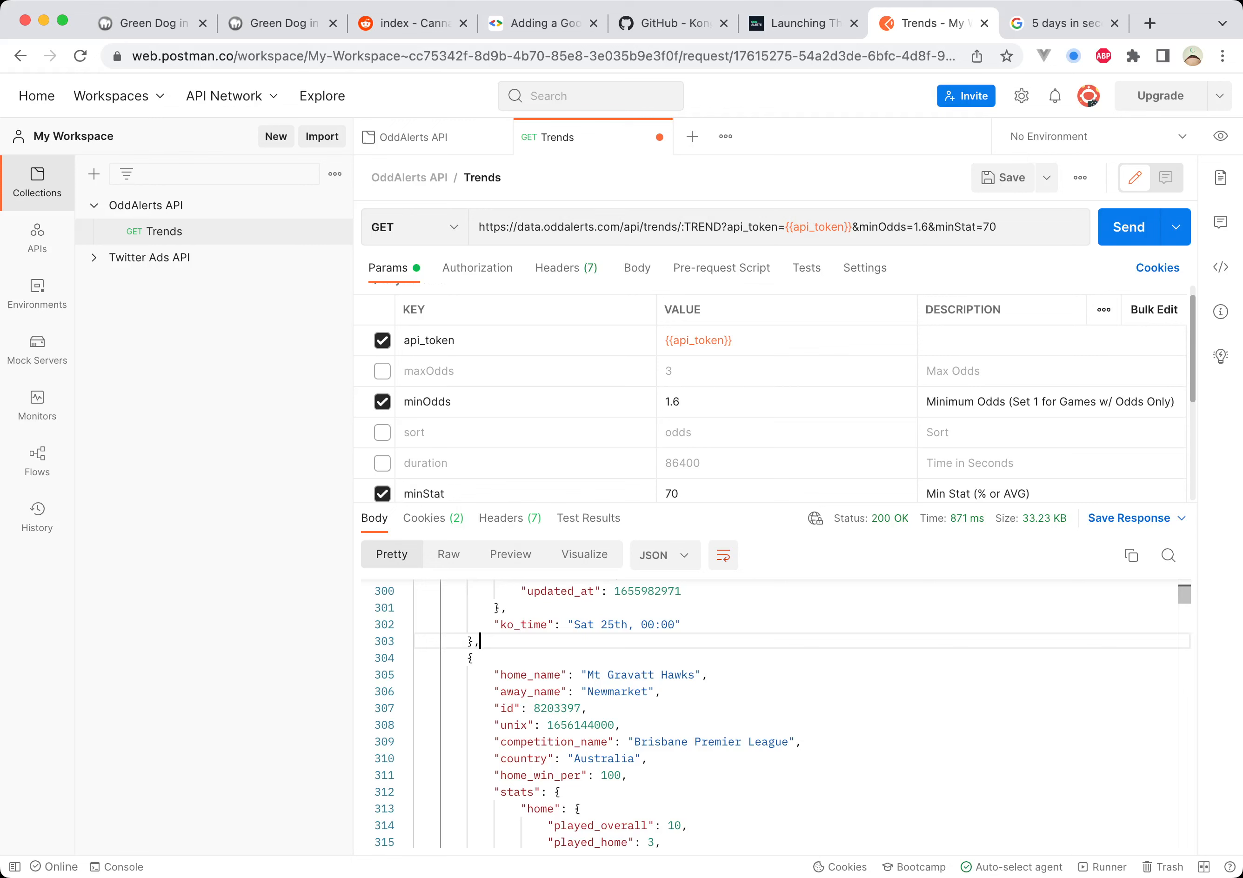
pyautogui.scroll(-3)
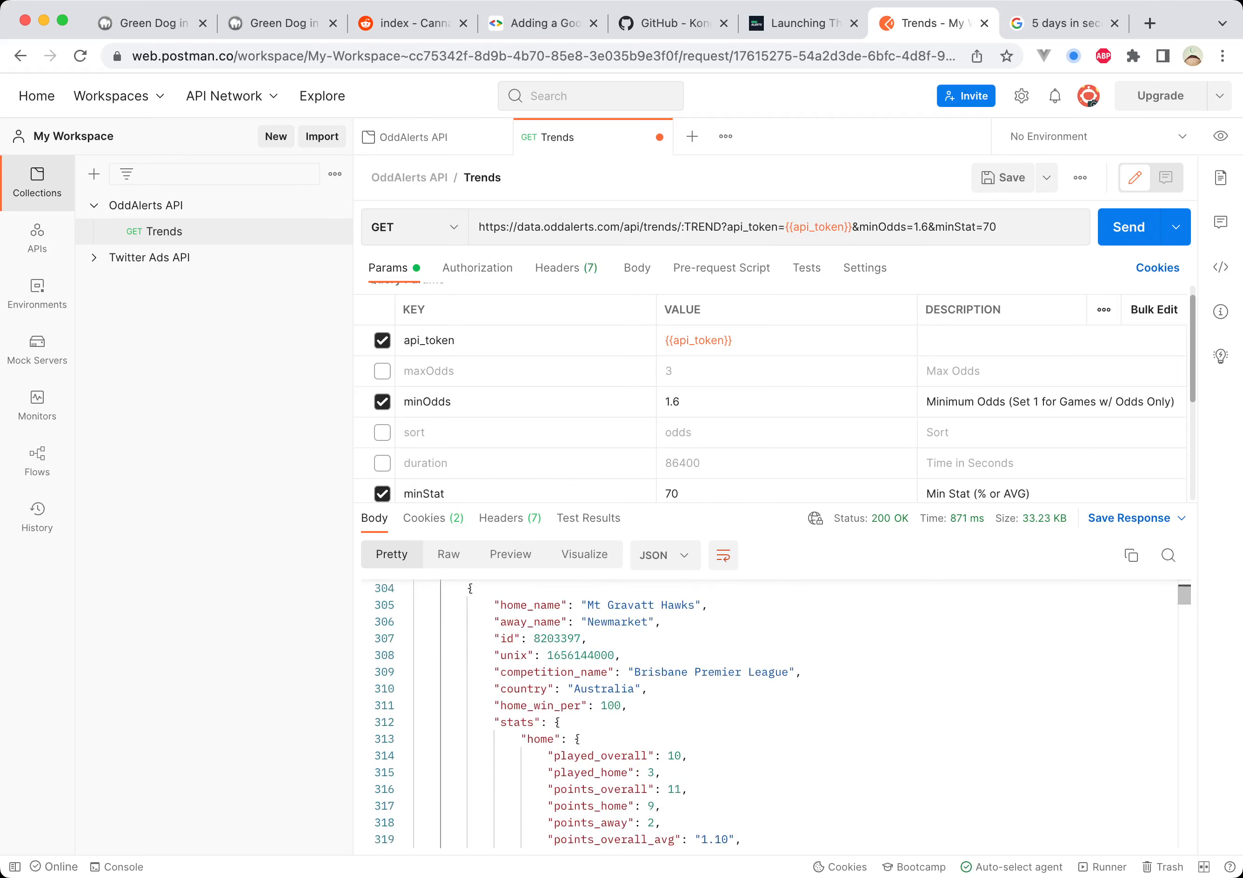
# Step: Collapse the match stats blocks and scroll through the response
pyautogui.click(405, 722)
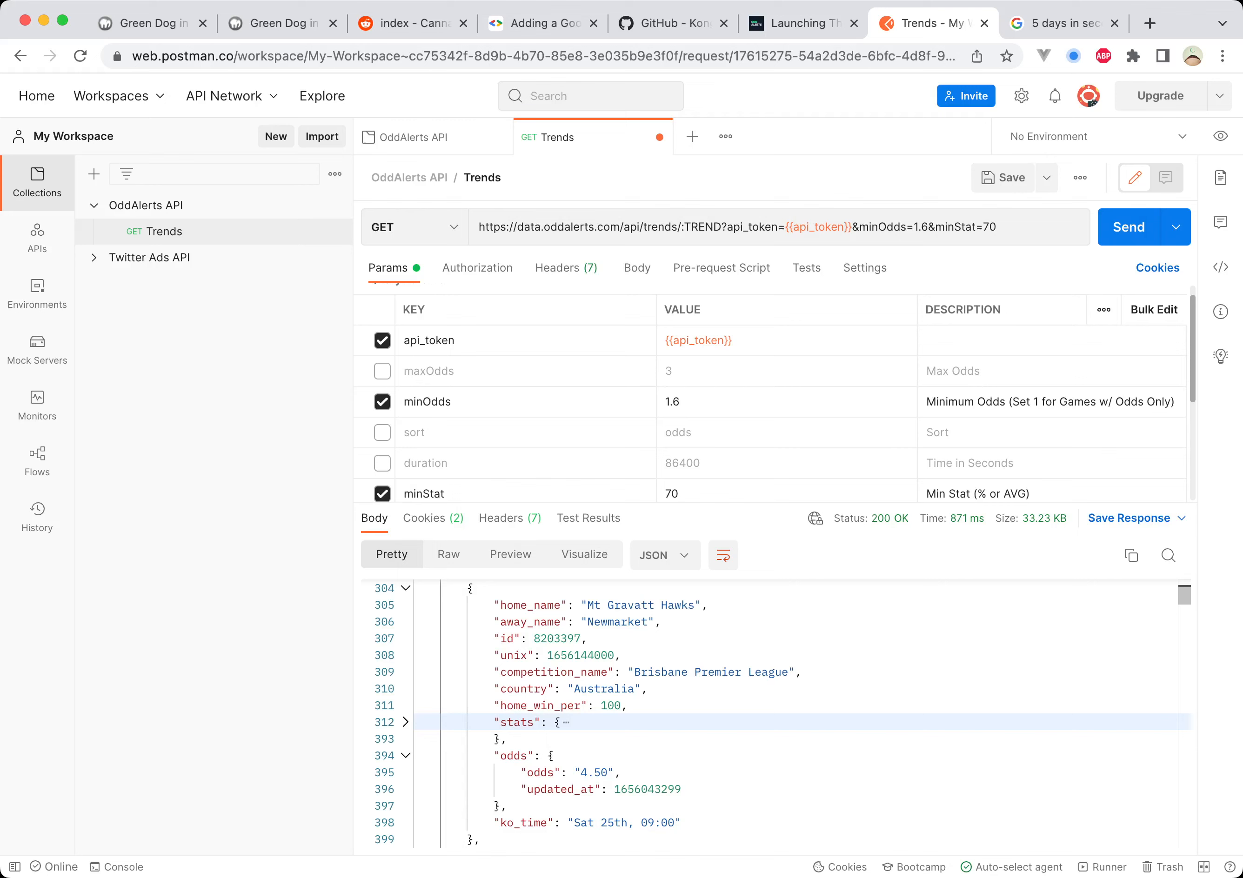
pyautogui.click(406, 755)
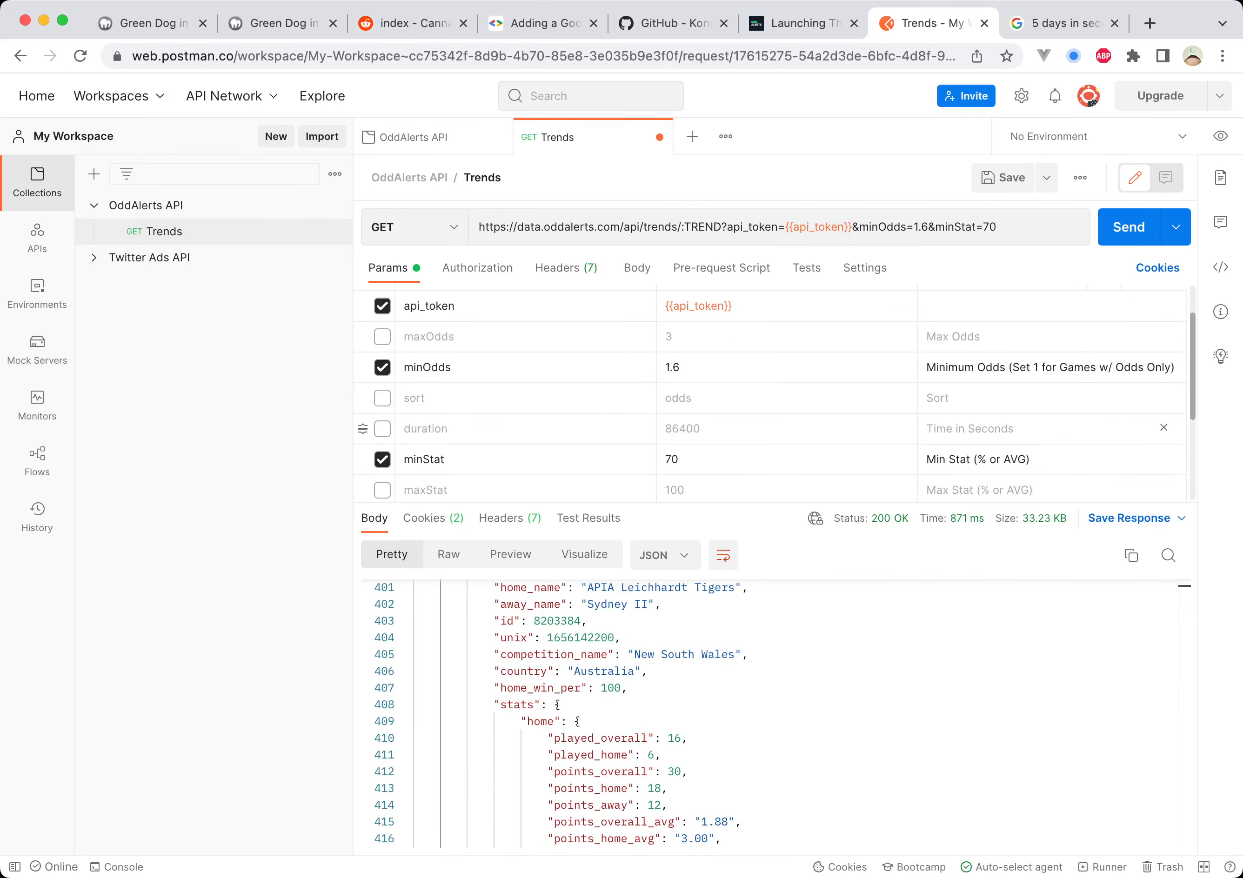
pyautogui.scroll(-3)
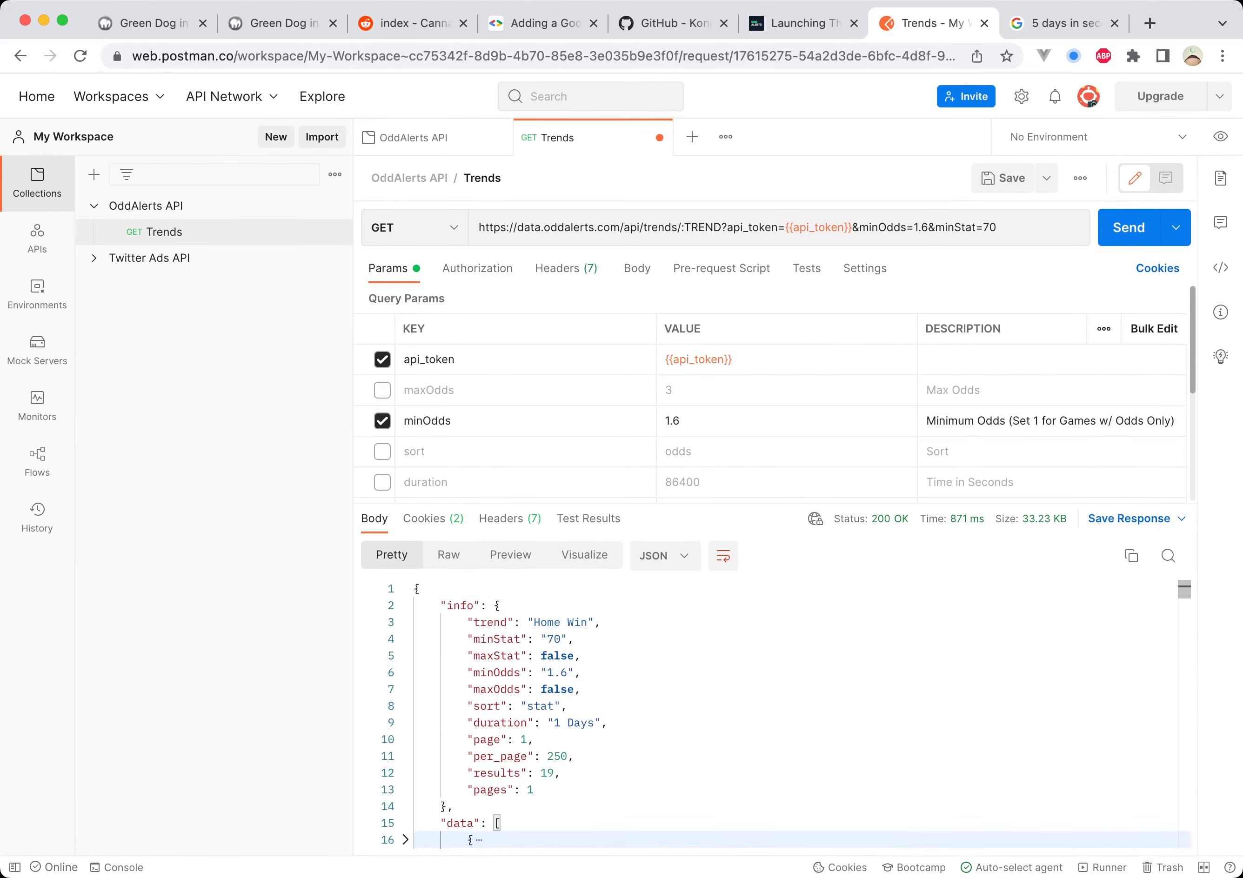
pyautogui.scroll(-3)
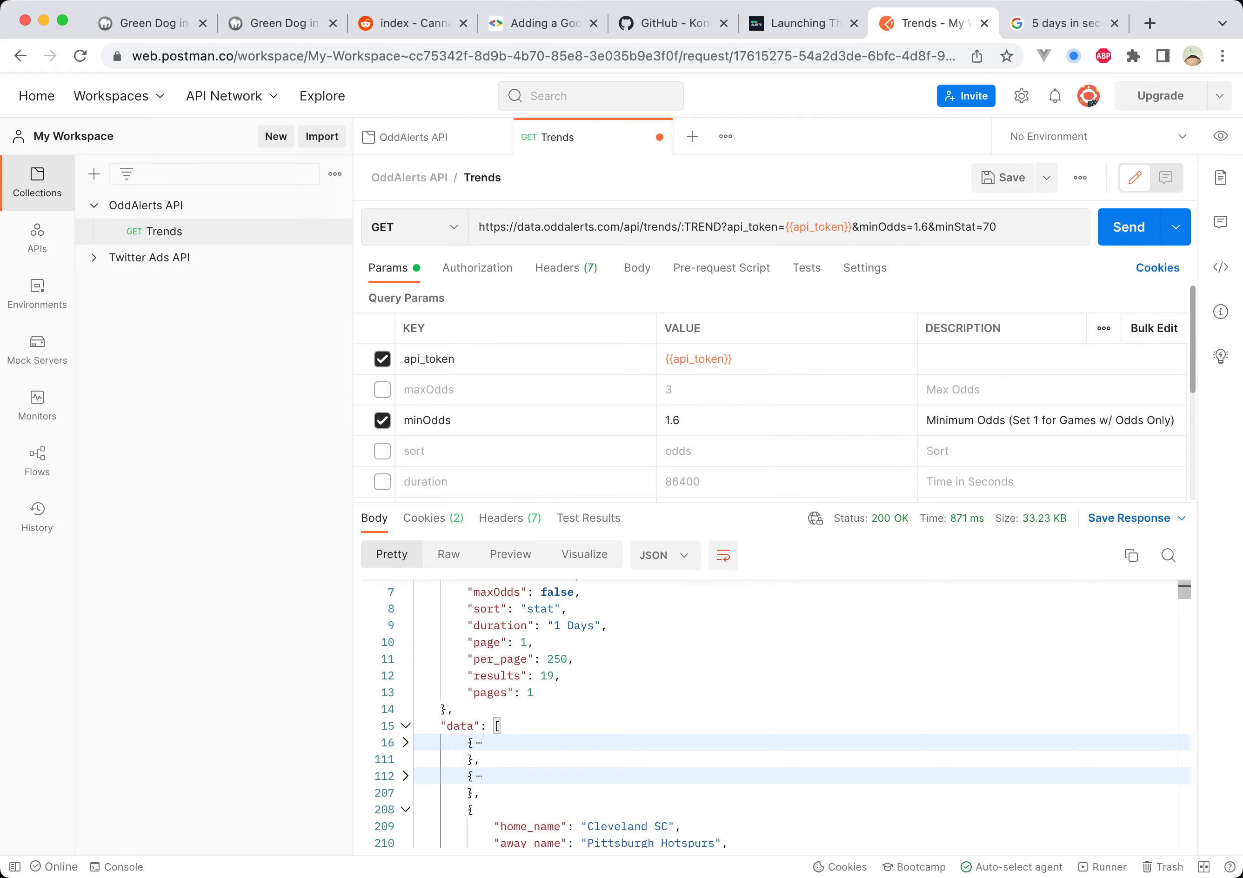
pyautogui.scroll(-3)
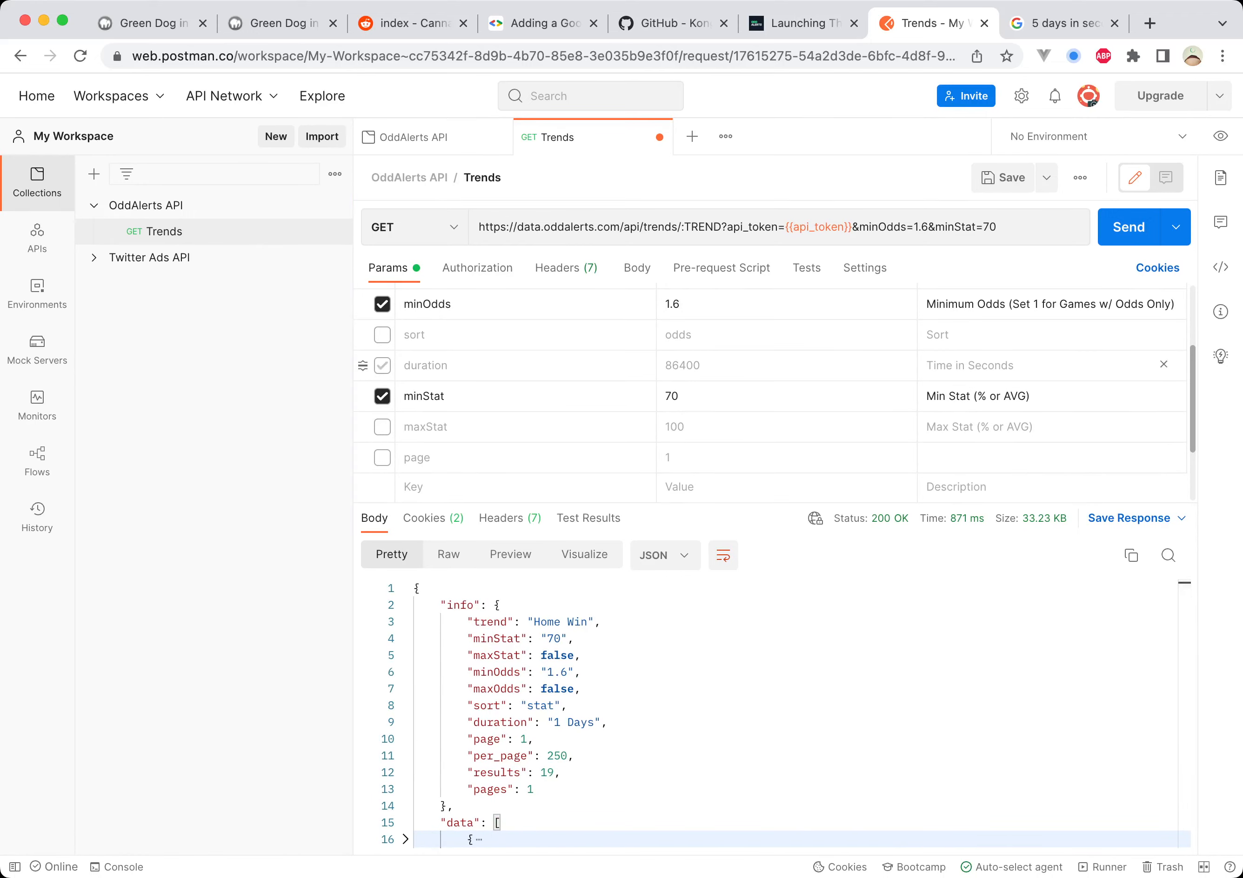
# Step: Check the days-to-seconds conversion in Google, then enable the duration parameter at 86400
pyautogui.click(1059, 22)
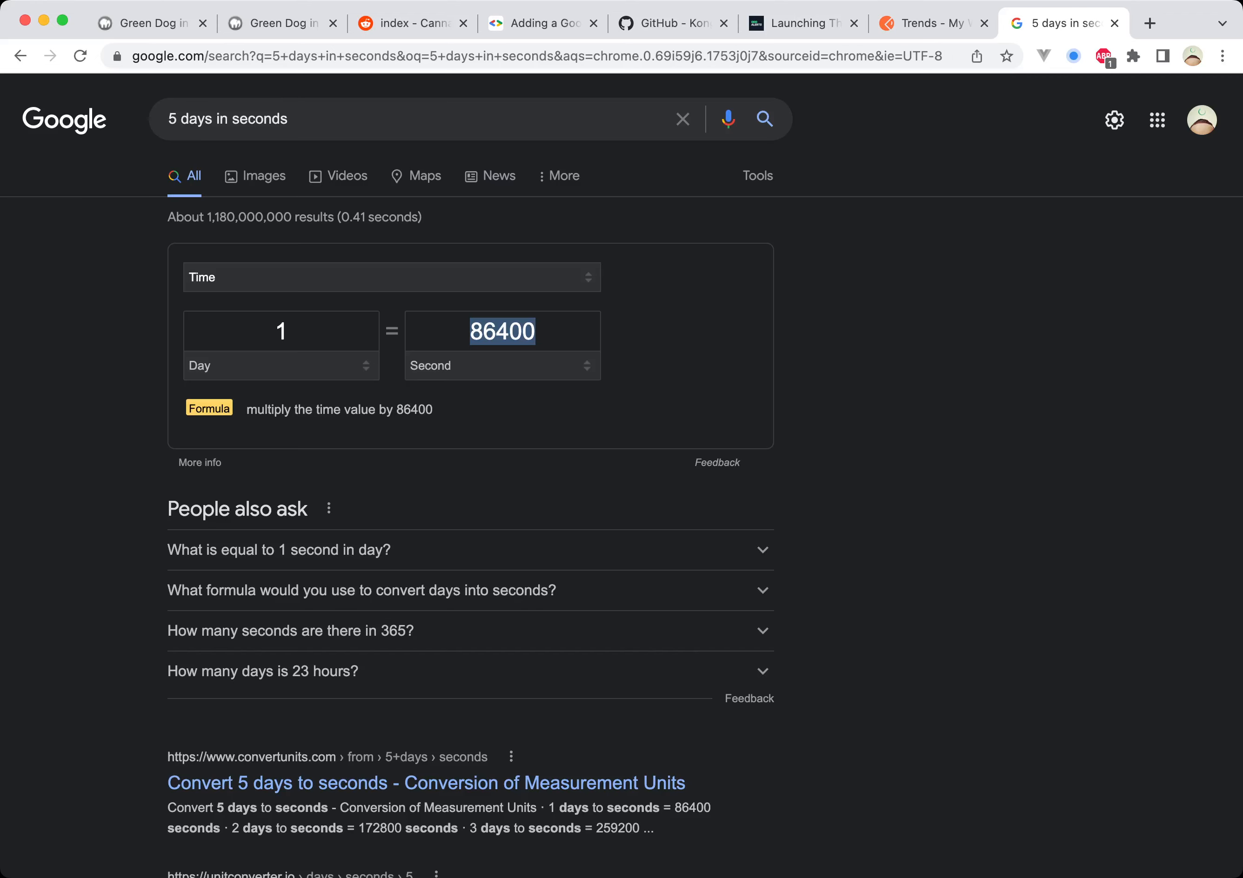
pyautogui.click(281, 331)
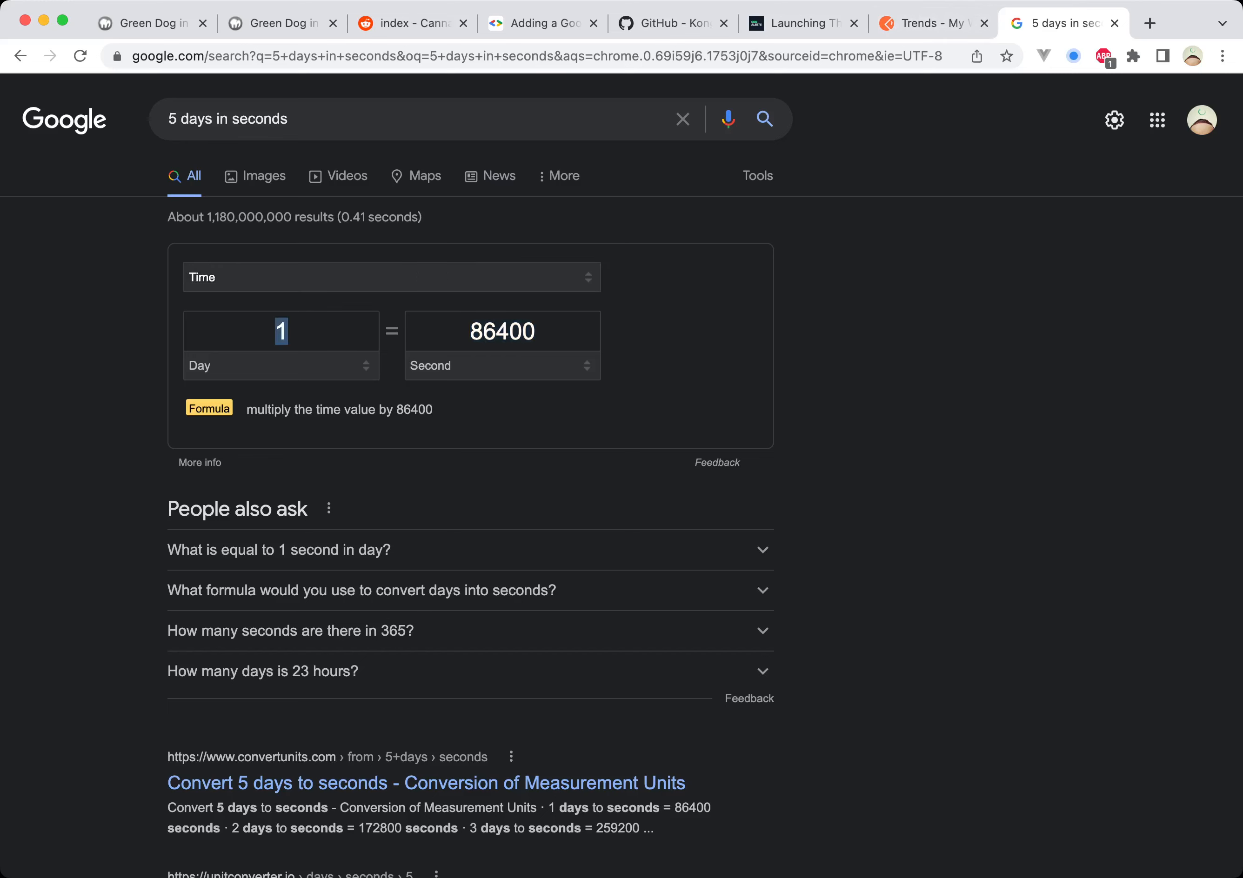
pyautogui.click(933, 22)
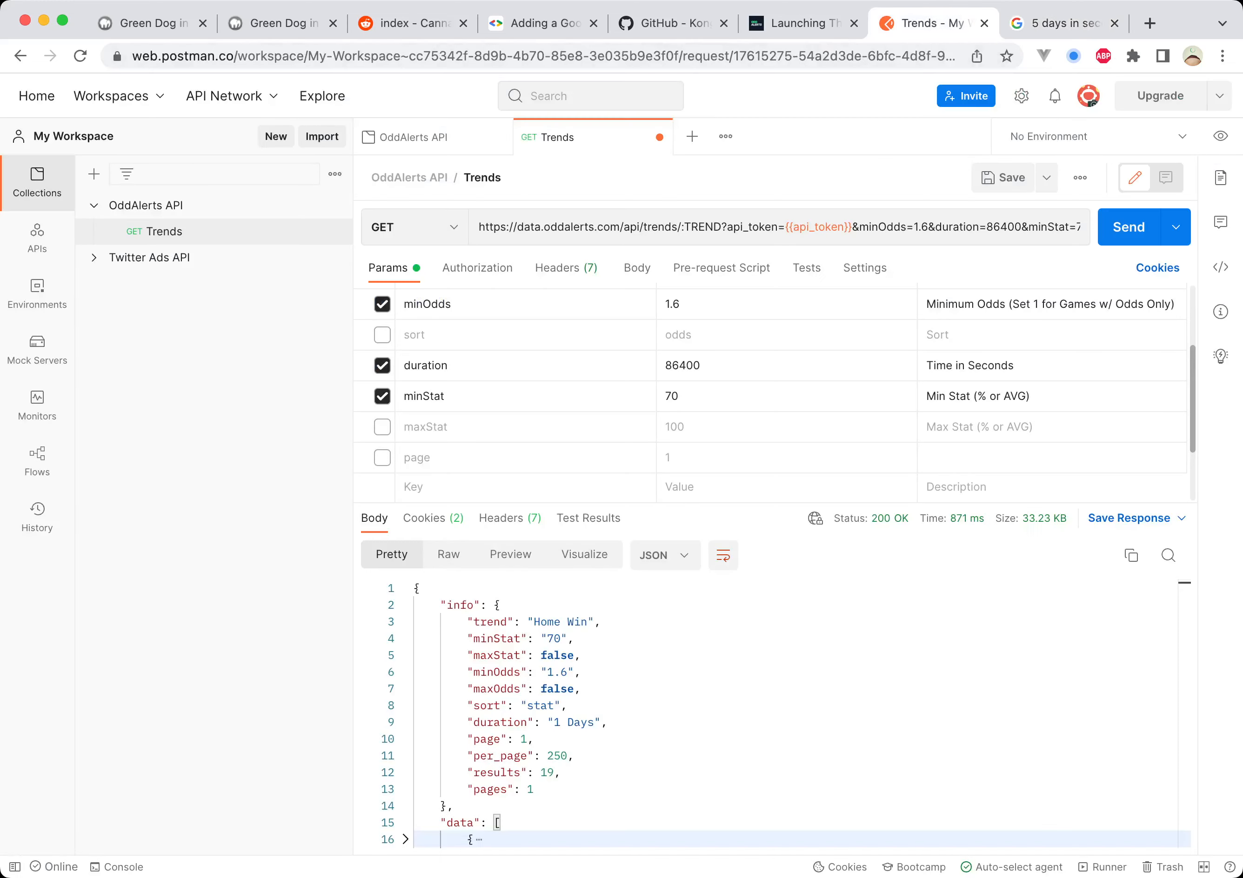
# Step: Set duration to 432000 seconds (five days) and review the larger filtered match list
pyautogui.write('432000')
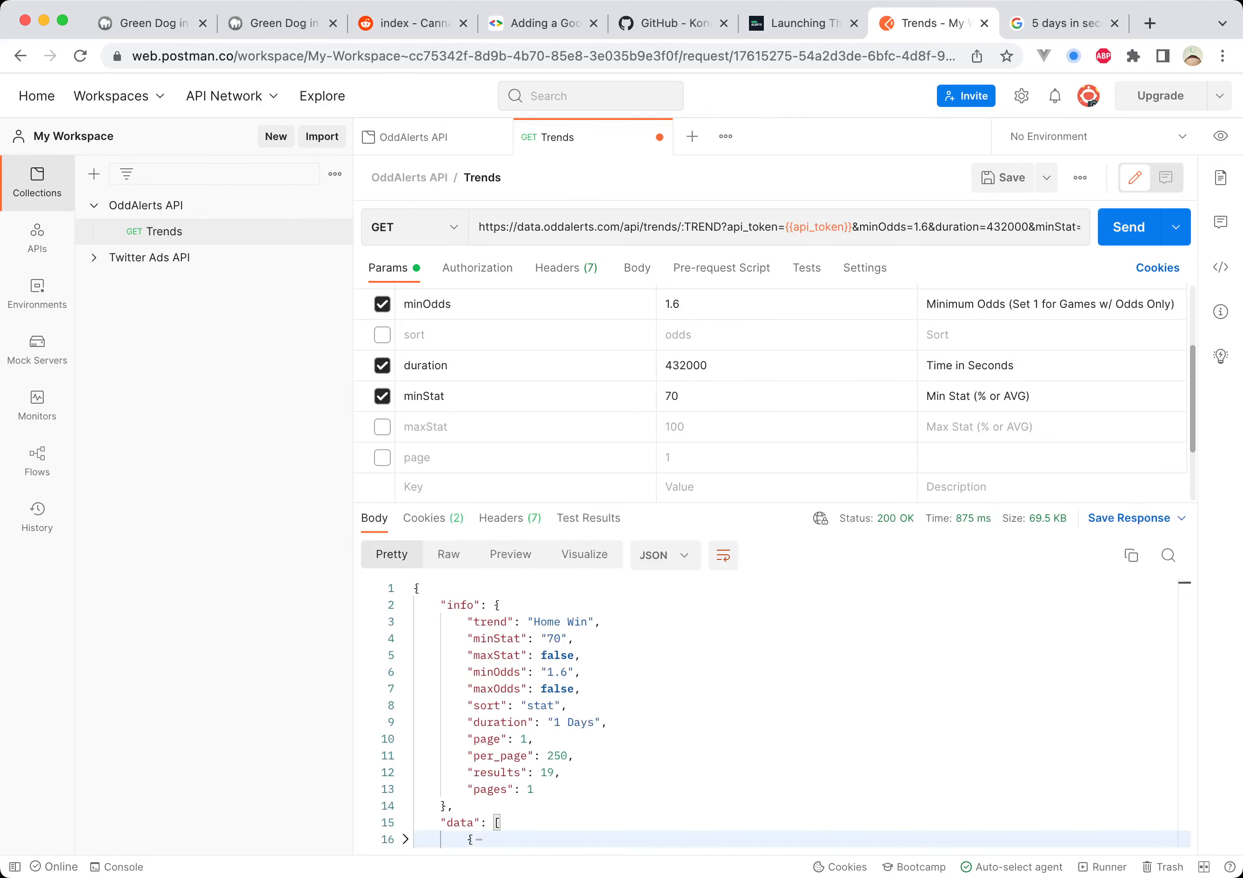
pyautogui.scroll(-3)
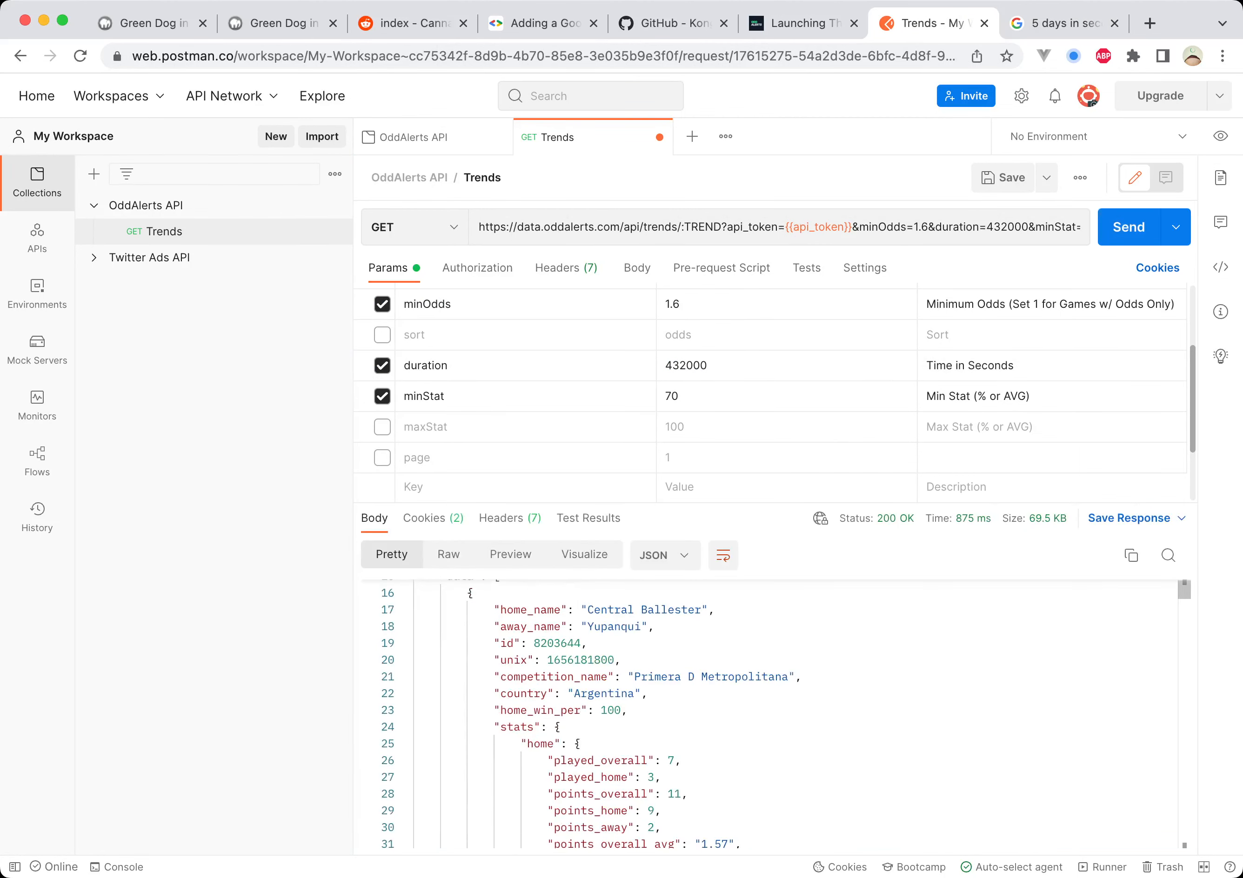
pyautogui.moveTo(425, 366)
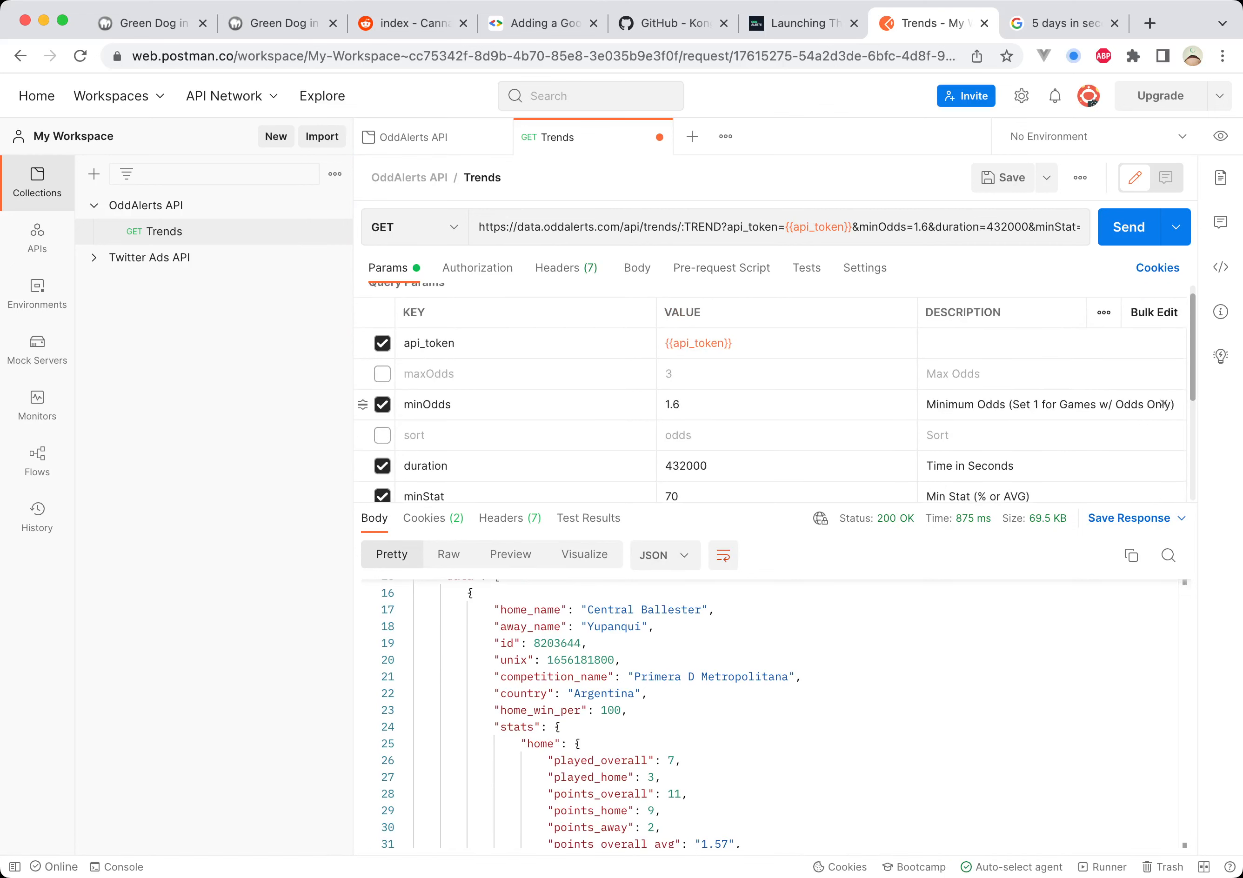
pyautogui.scroll(-3)
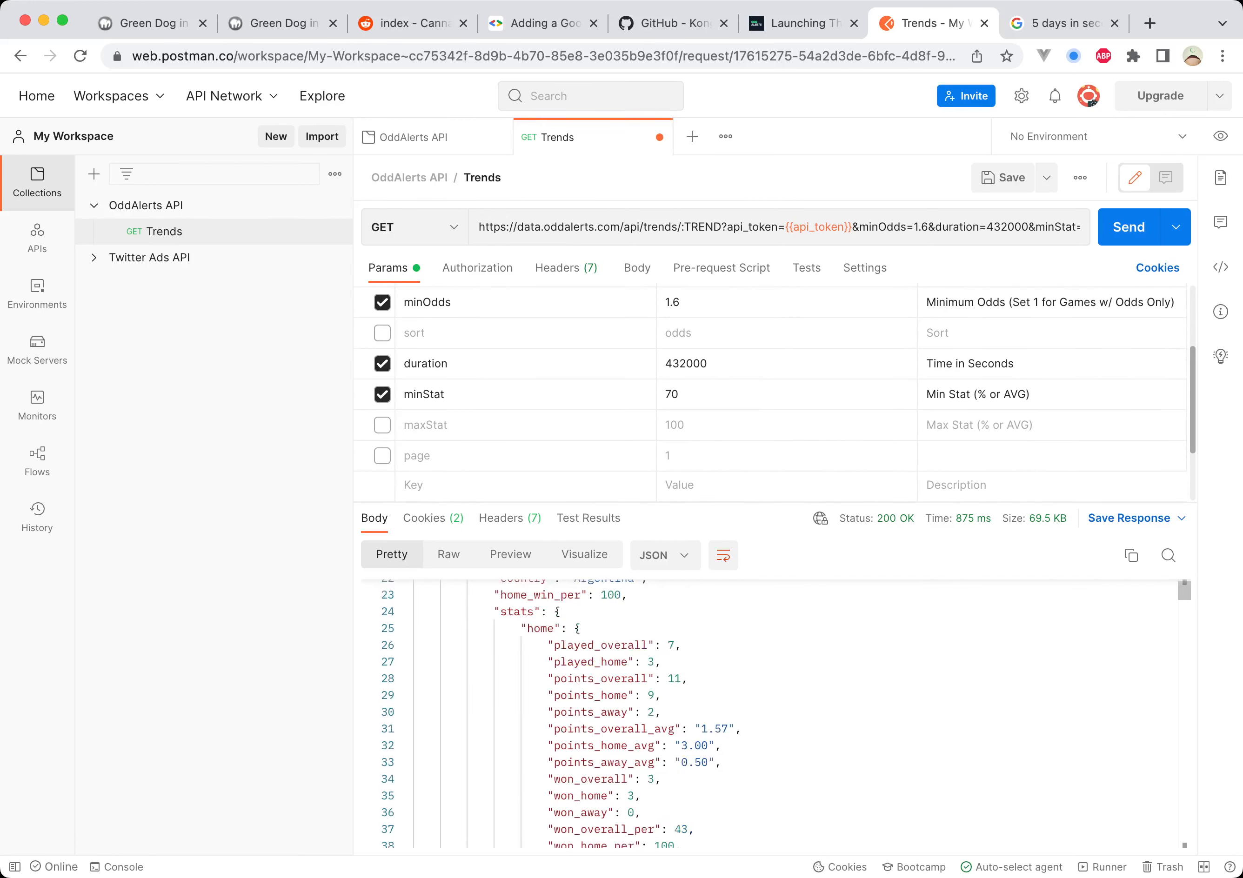
pyautogui.scroll(-3)
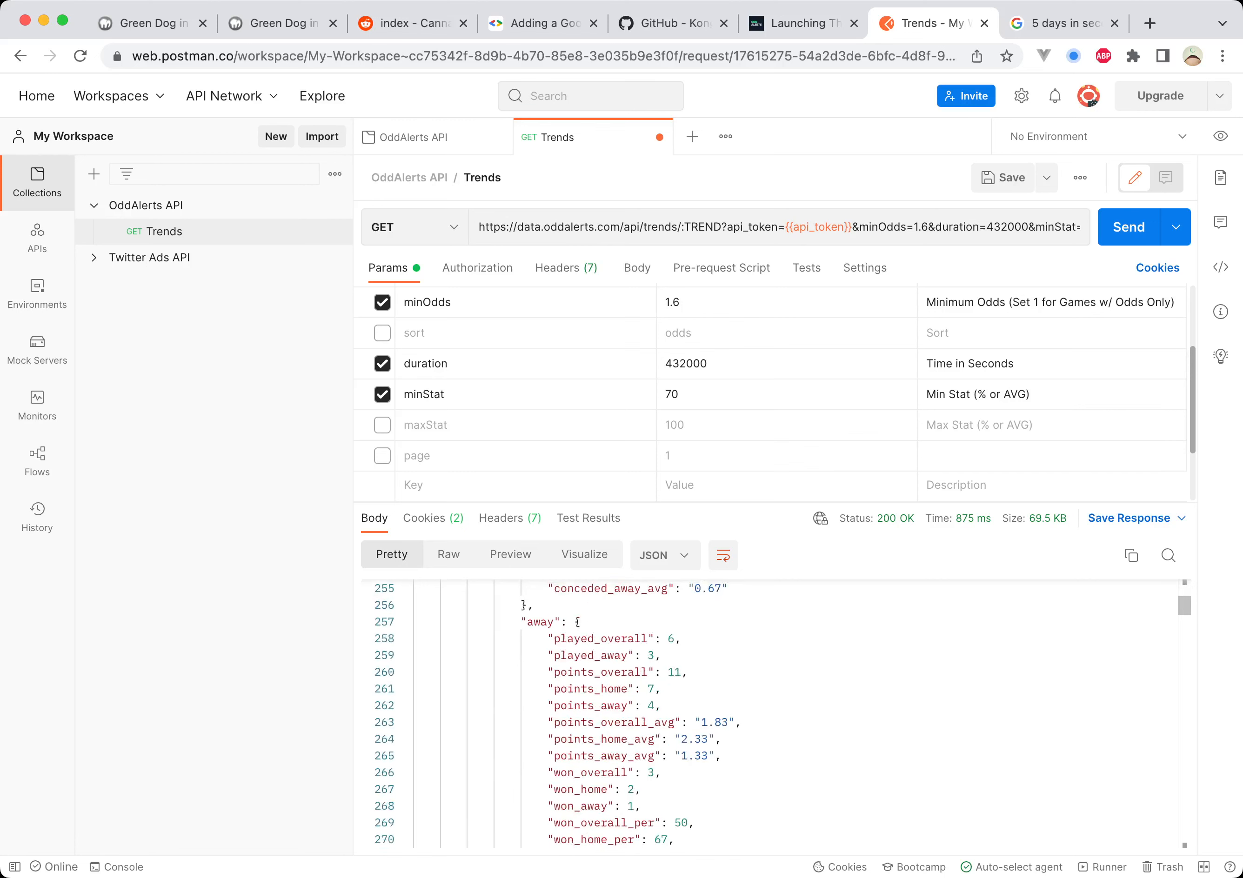